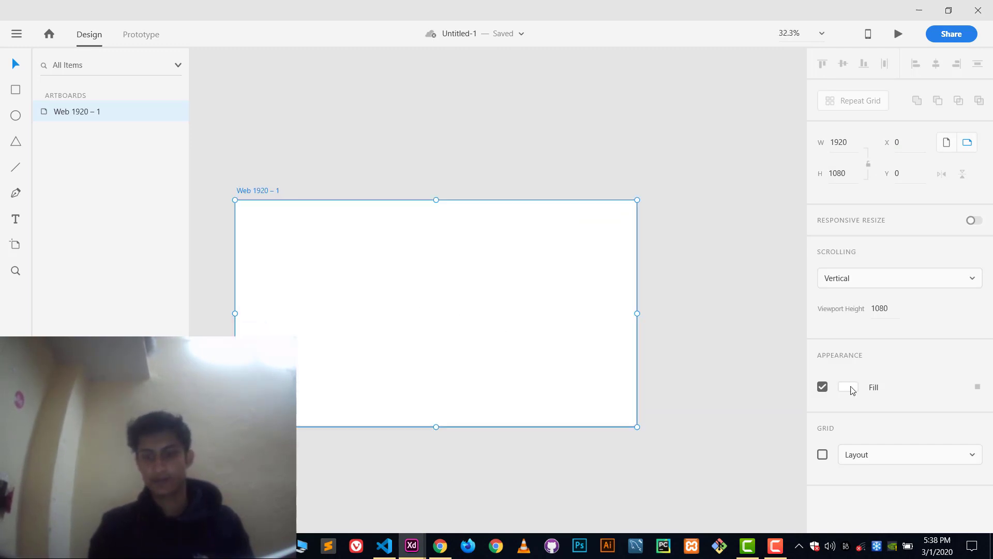
Fill the artboard light grey-blue and draw a roughly 362×336 square with 37 corner radius.
click(848, 387)
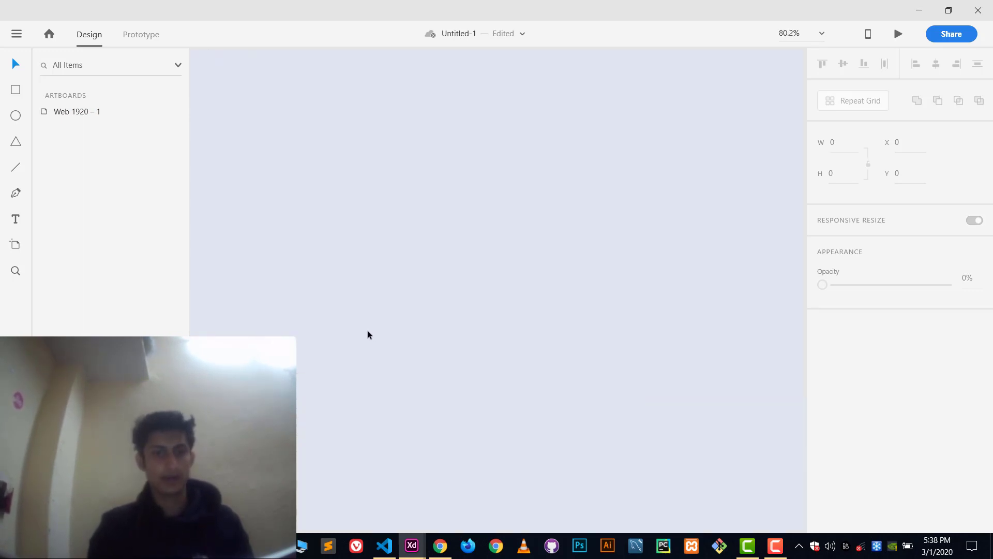
click(15, 90)
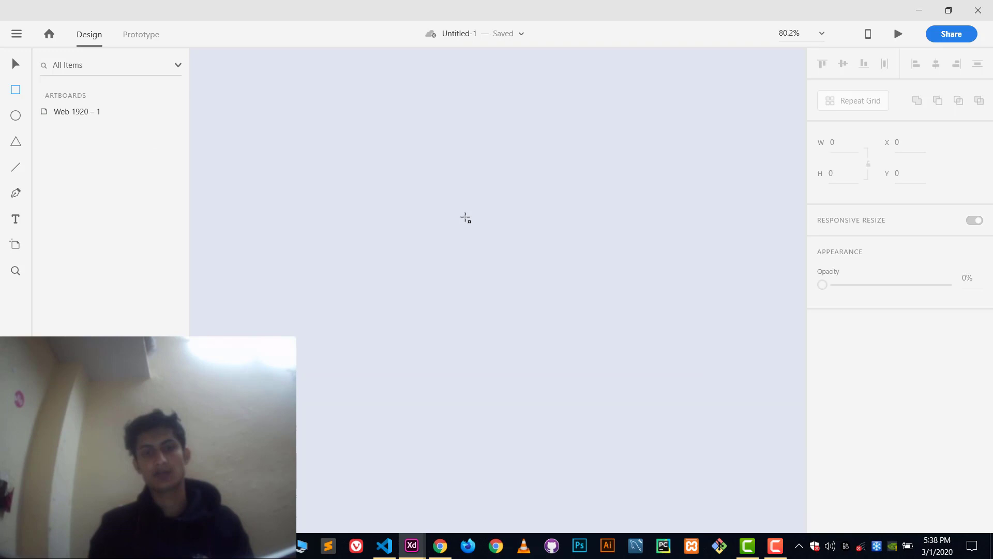
drag(433, 184, 595, 325)
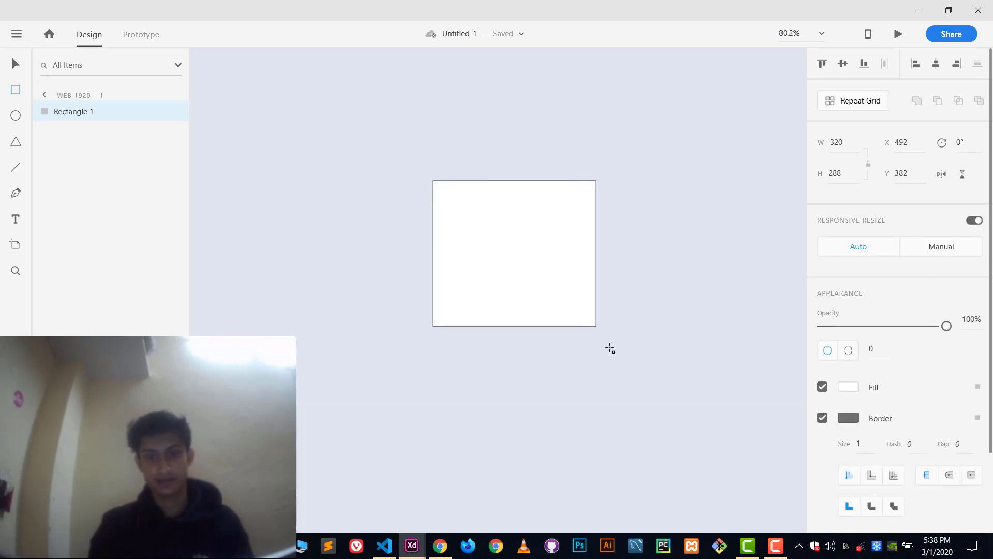
drag(594, 325, 619, 355)
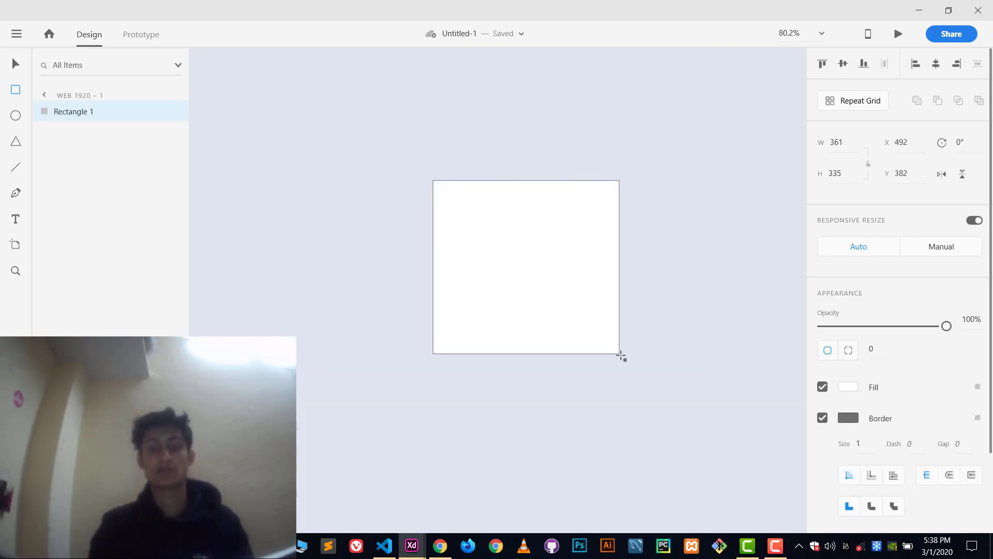
drag(620, 353, 621, 355)
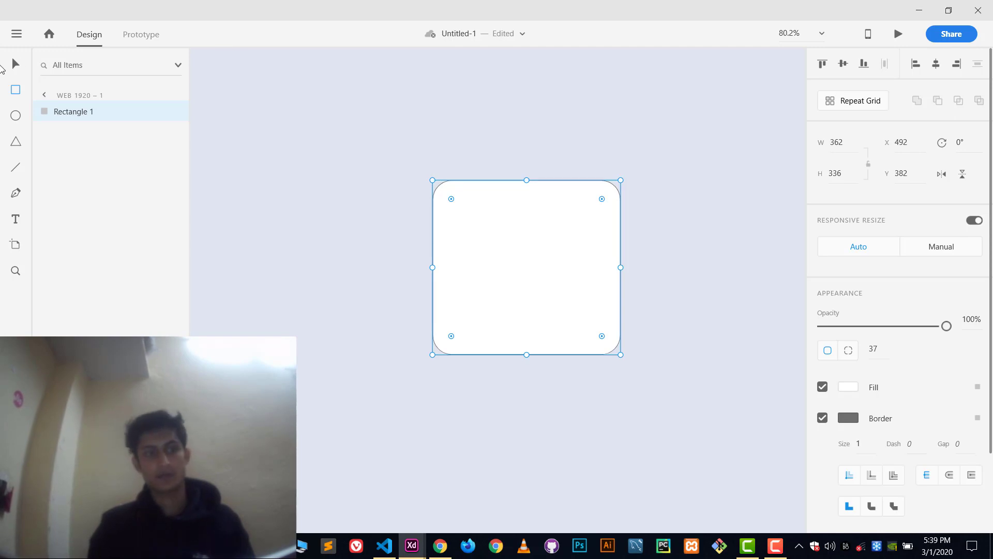
mouse_move(342, 186)
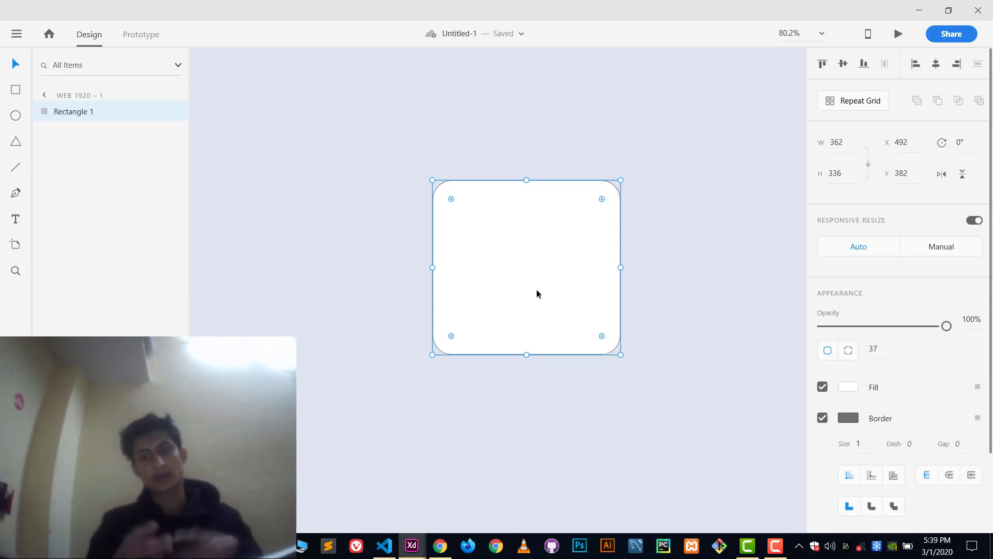
Set the rounded rectangle's fill hex to #E0E5EE, then deselect it.
click(848, 386)
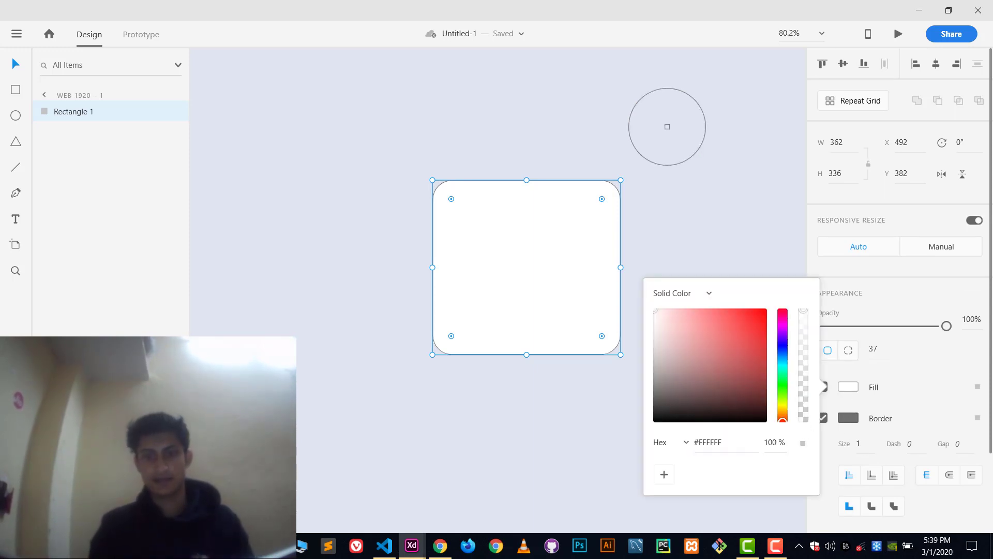
click(782, 353)
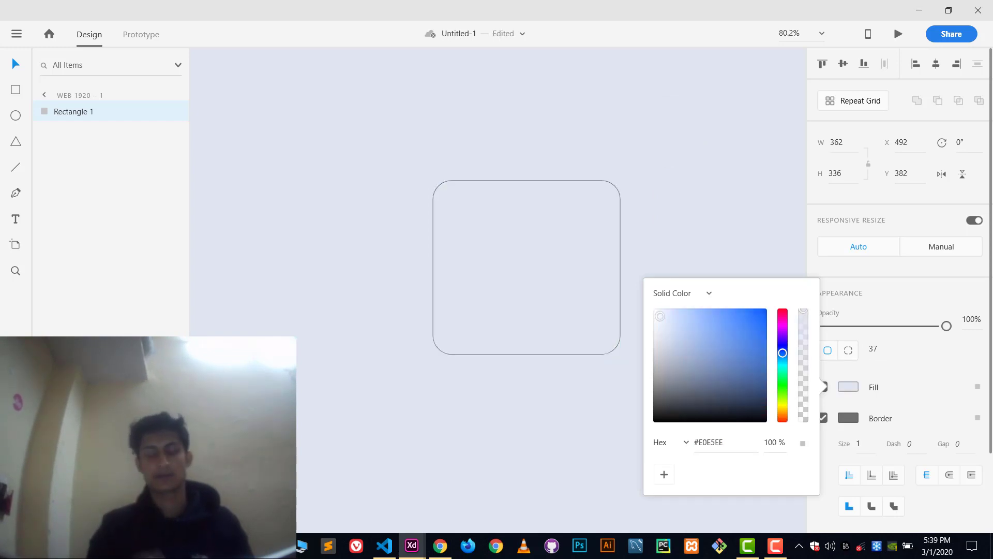
click(525, 266)
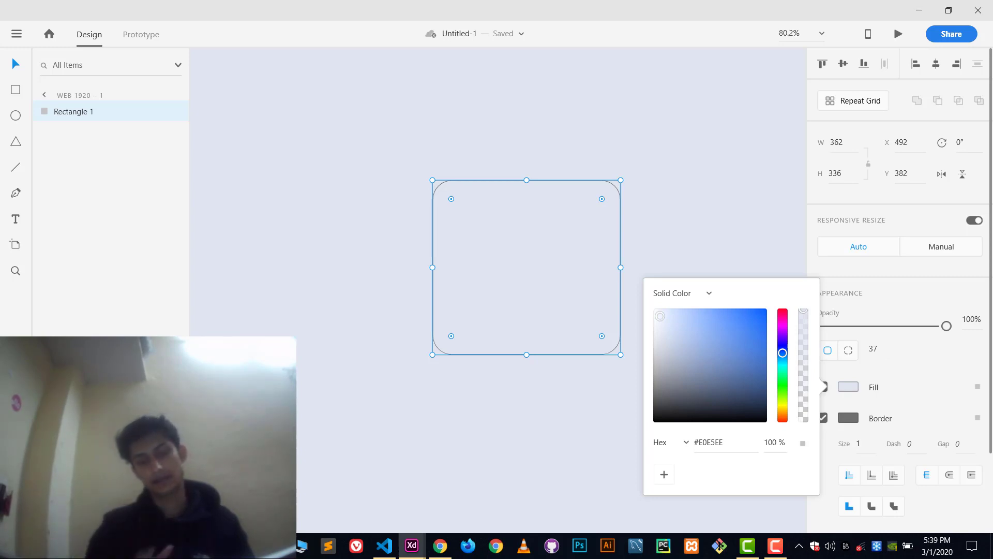
mouse_move(624, 156)
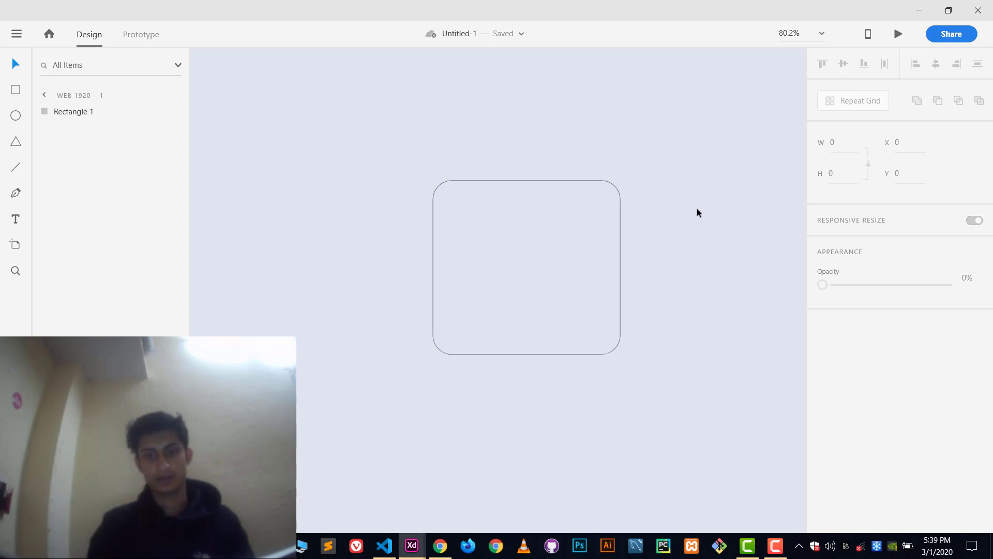
mouse_move(638, 293)
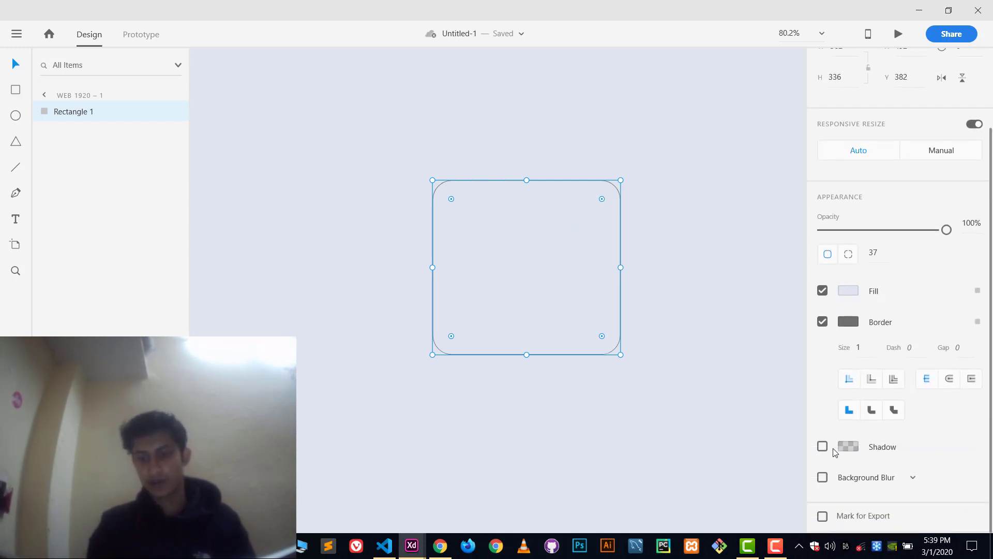
Enable the square's shadow with X -20, Y -20 and blur 35.
click(822, 446)
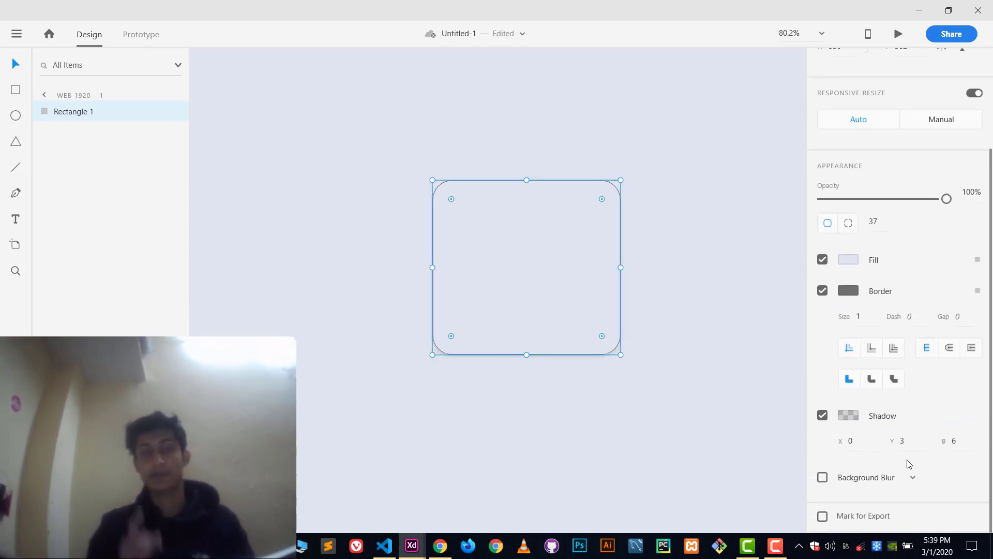
click(850, 440)
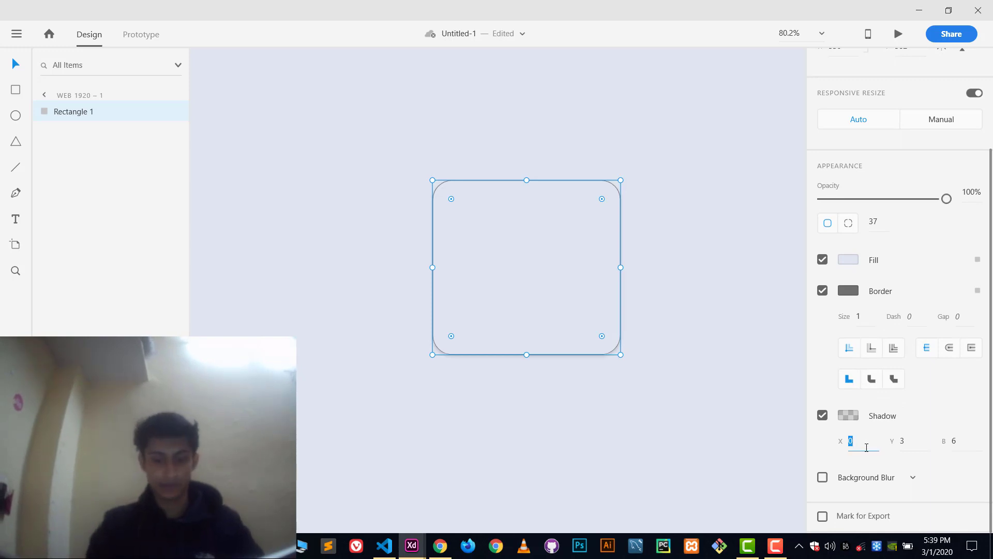
text(-20)
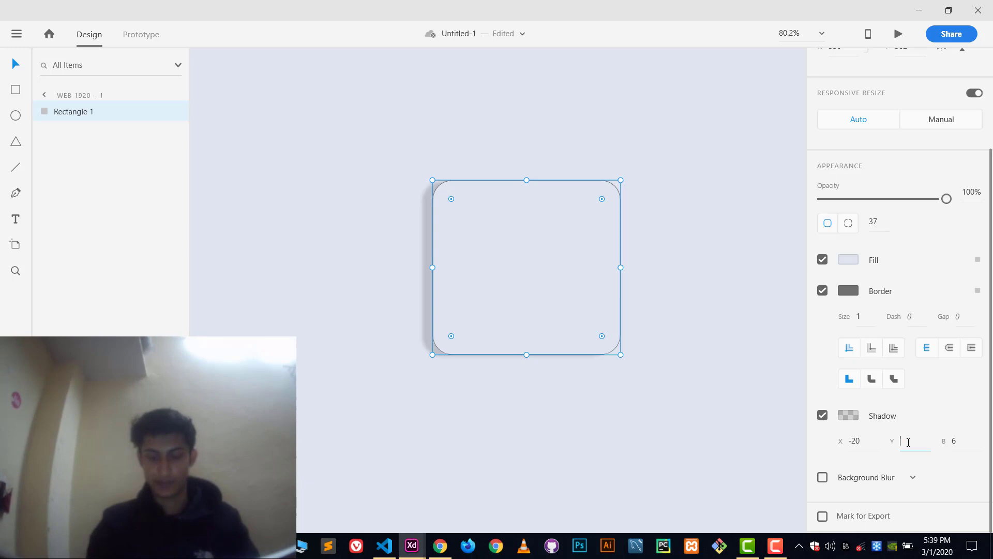
text(-20)
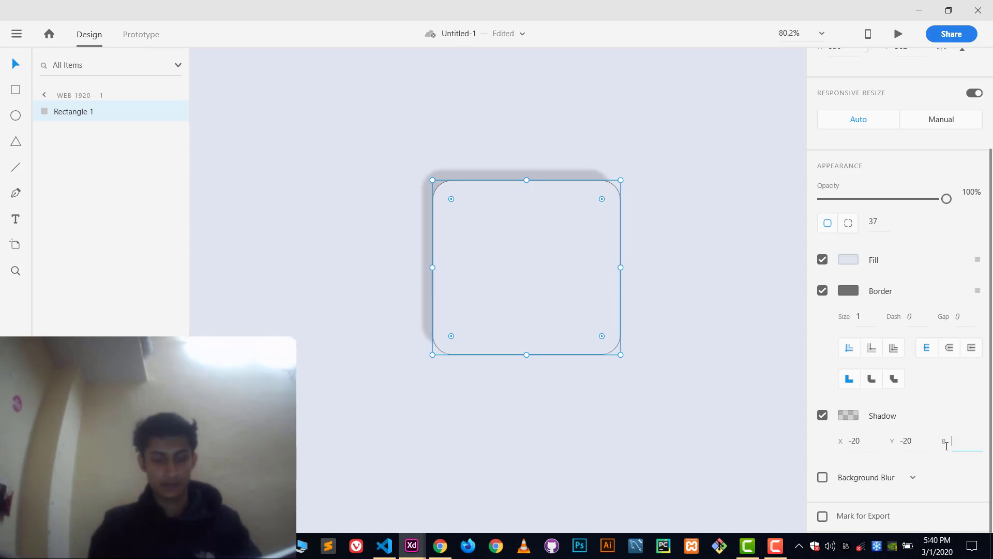
text(35)
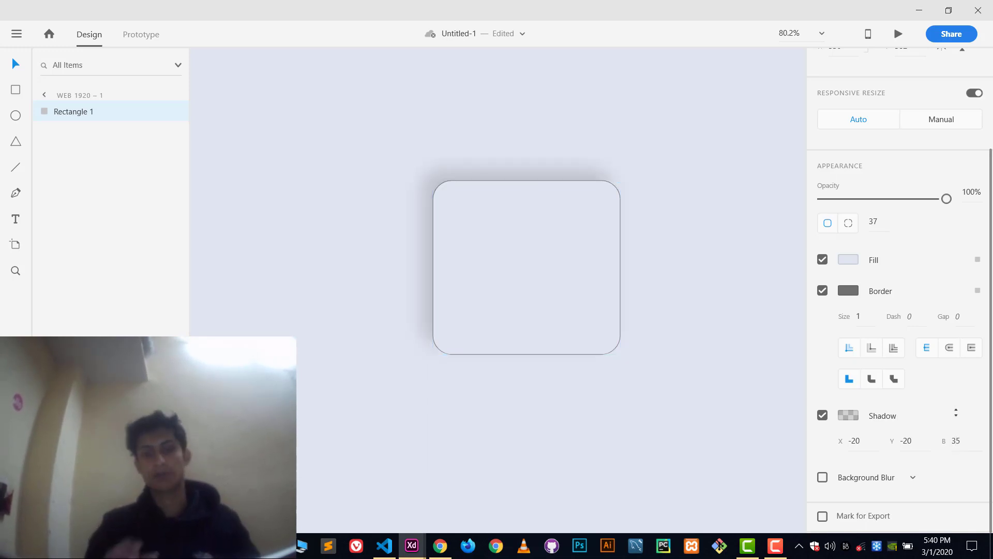
click(526, 267)
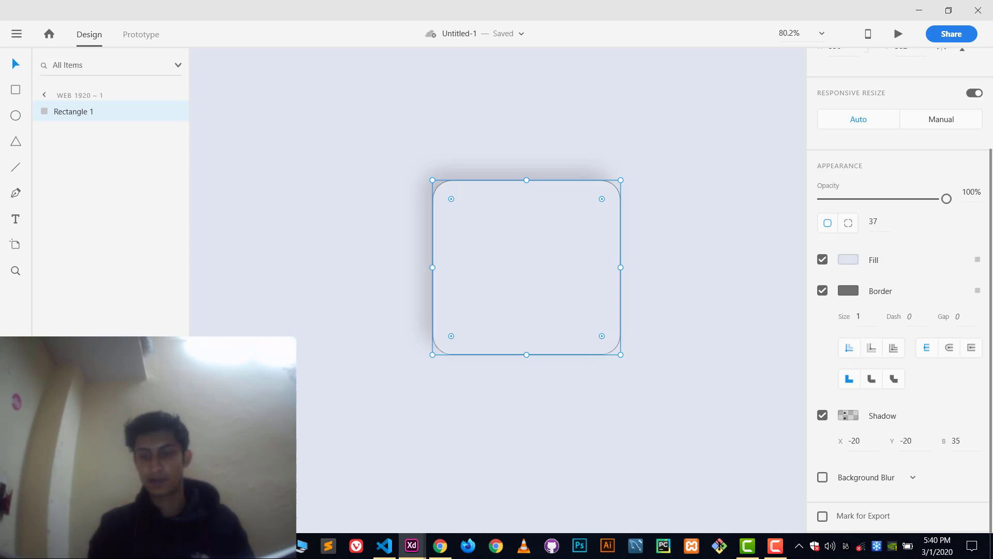
Set the shadow colour to white at 50% opacity.
click(848, 415)
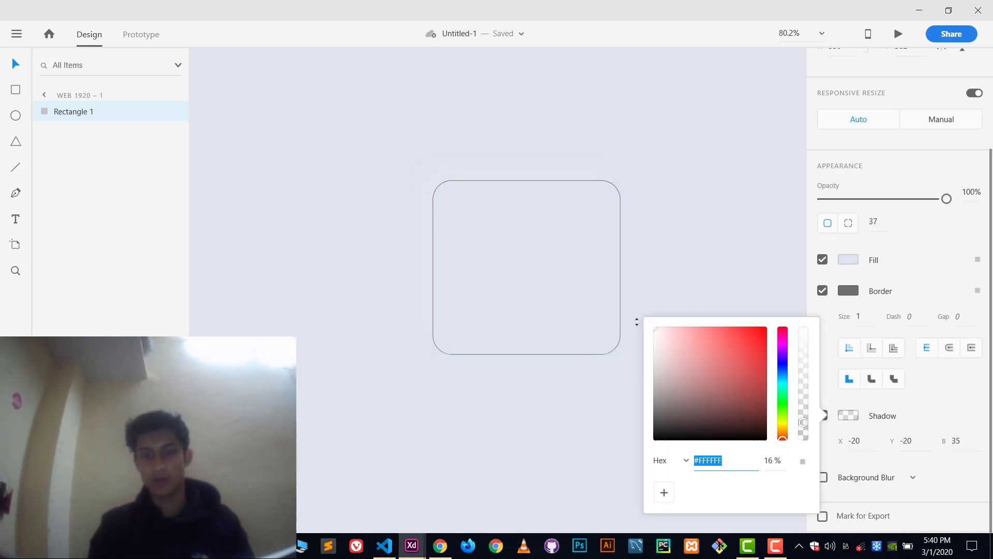
click(772, 460)
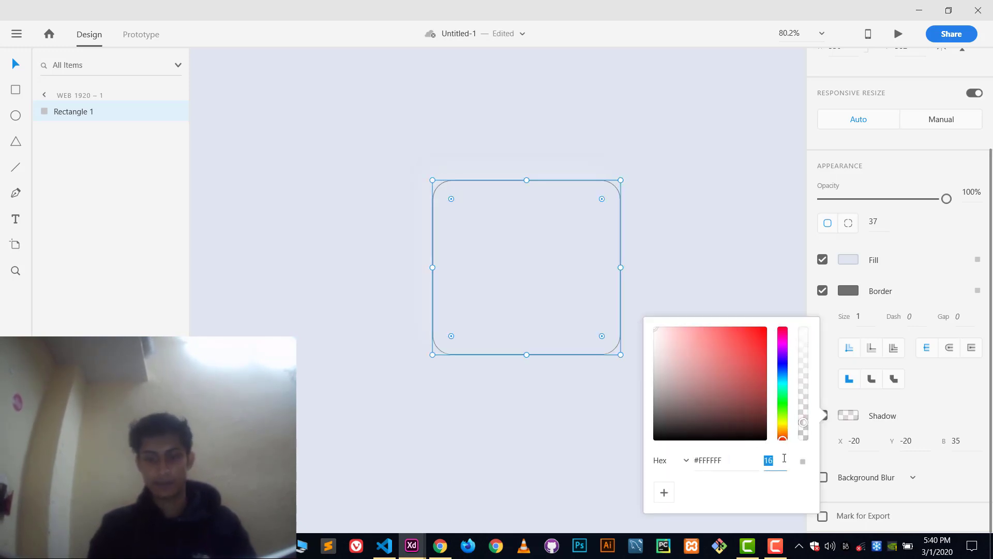
text(50%)
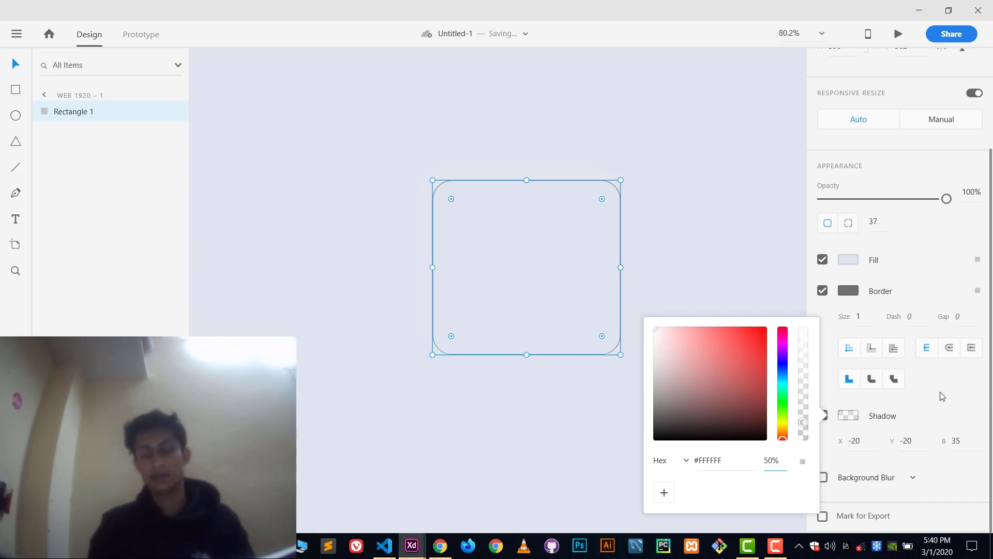
click(822, 415)
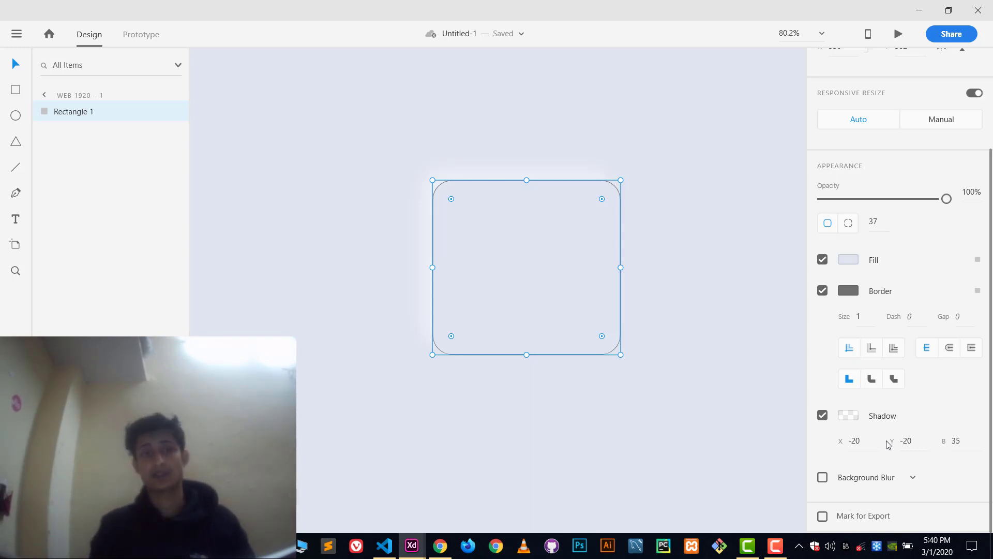
mouse_move(623, 240)
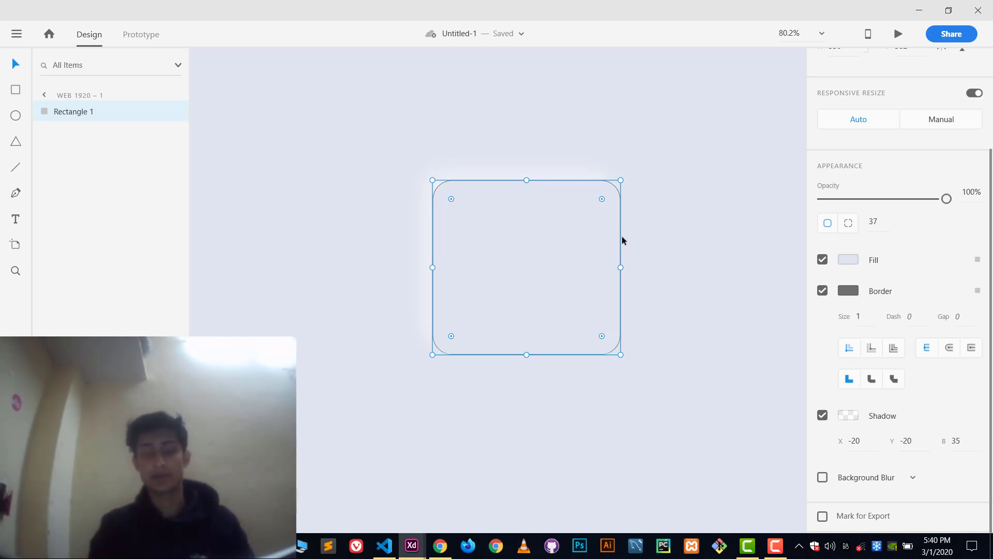
Give the duplicate square's shadow offset 20, 20 and a #D4DAE4 tint.
right_click(620, 240)
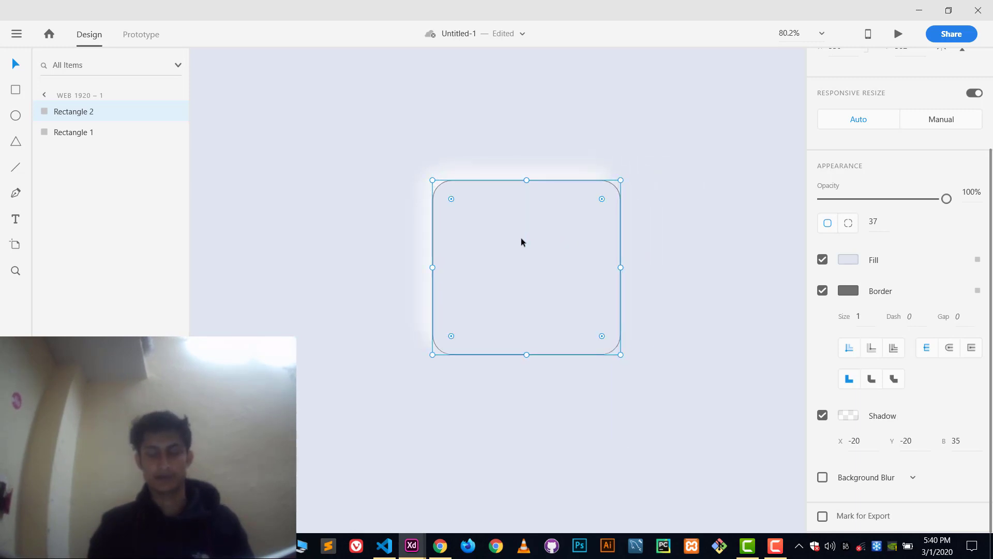
mouse_move(655, 257)
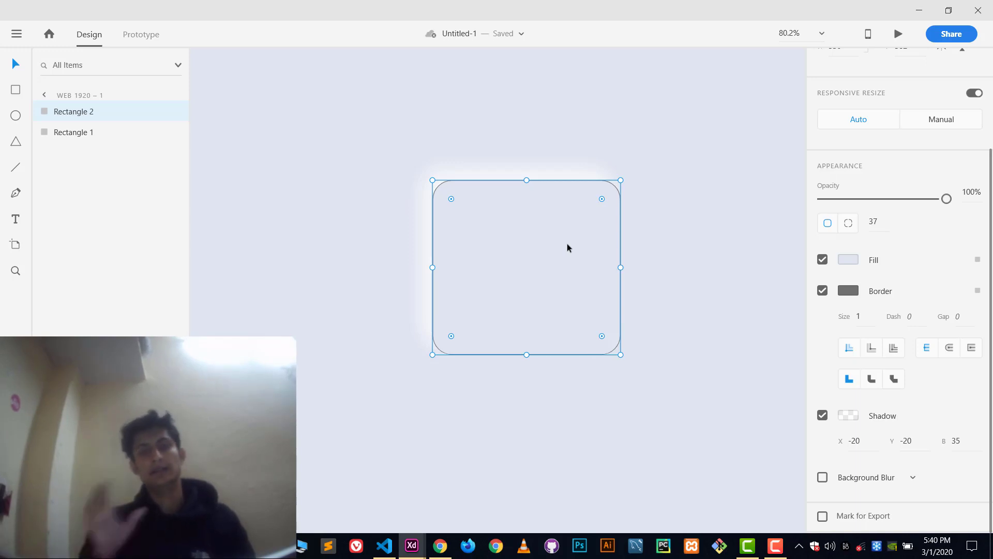
mouse_move(629, 300)
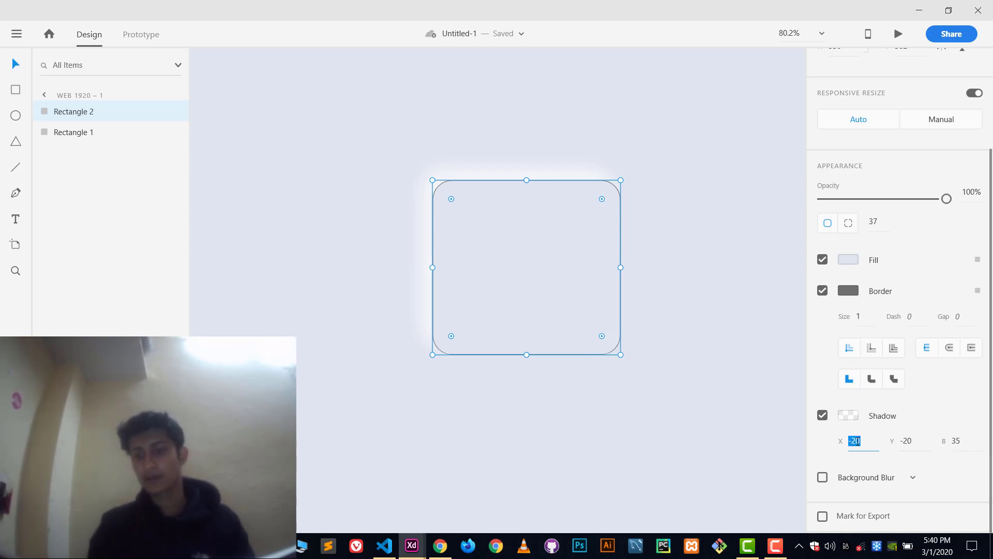
mouse_move(906, 441)
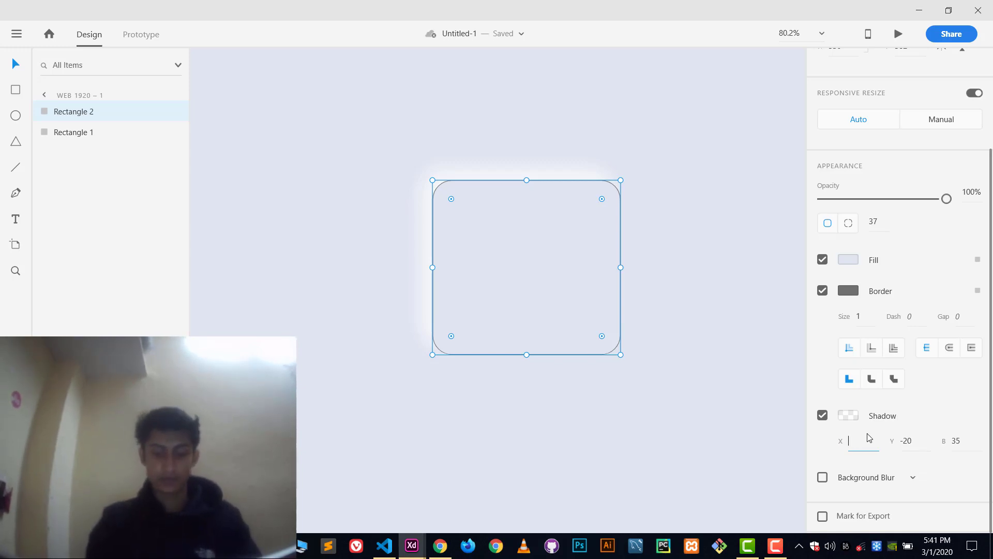
text(20)
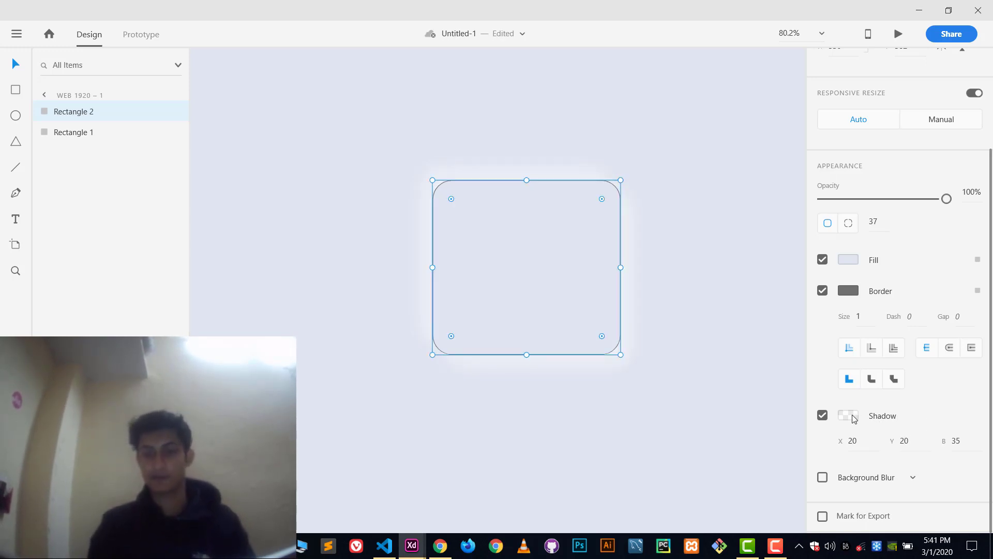
click(848, 416)
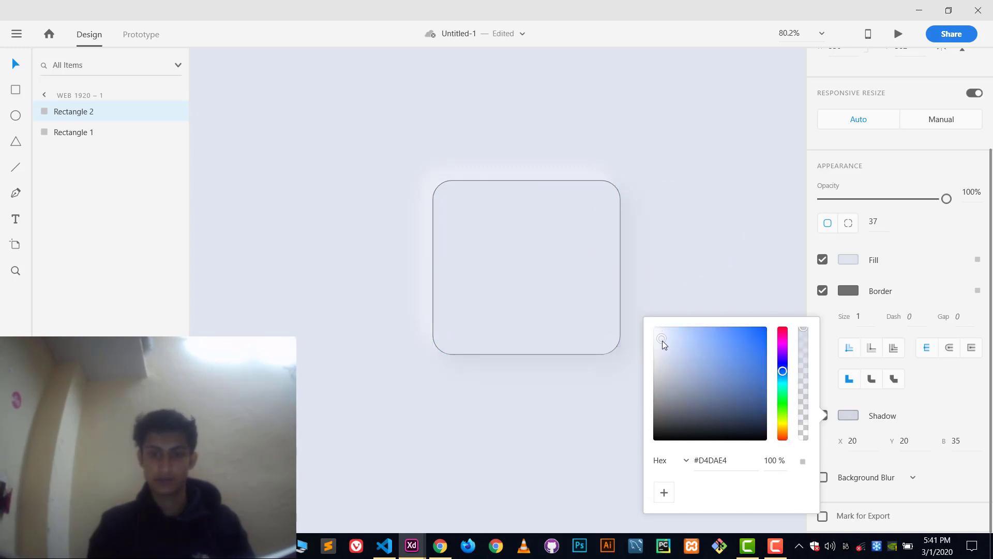
click(663, 340)
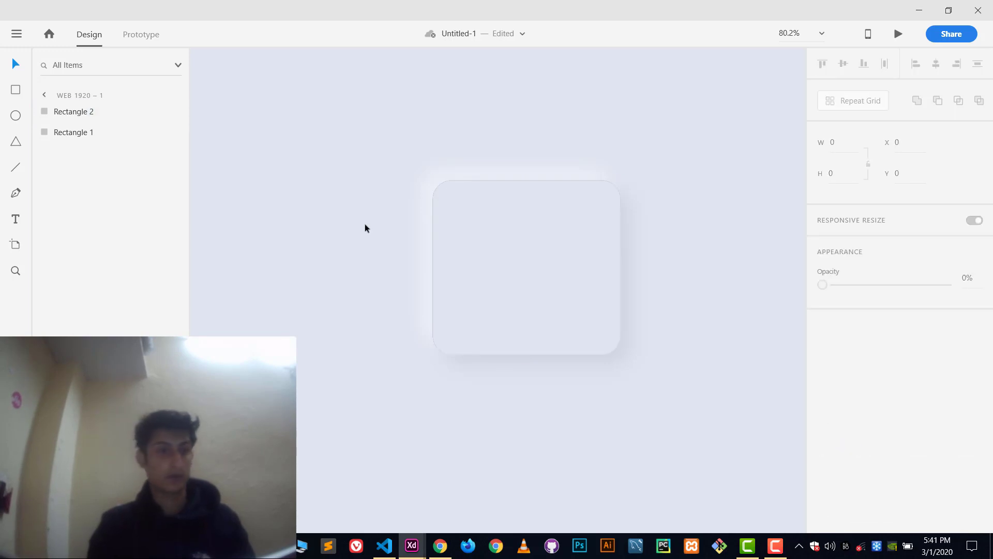
Inspect Rectangle 1's settings in the Layers panel, deselect it, and switch to VS Code.
click(73, 132)
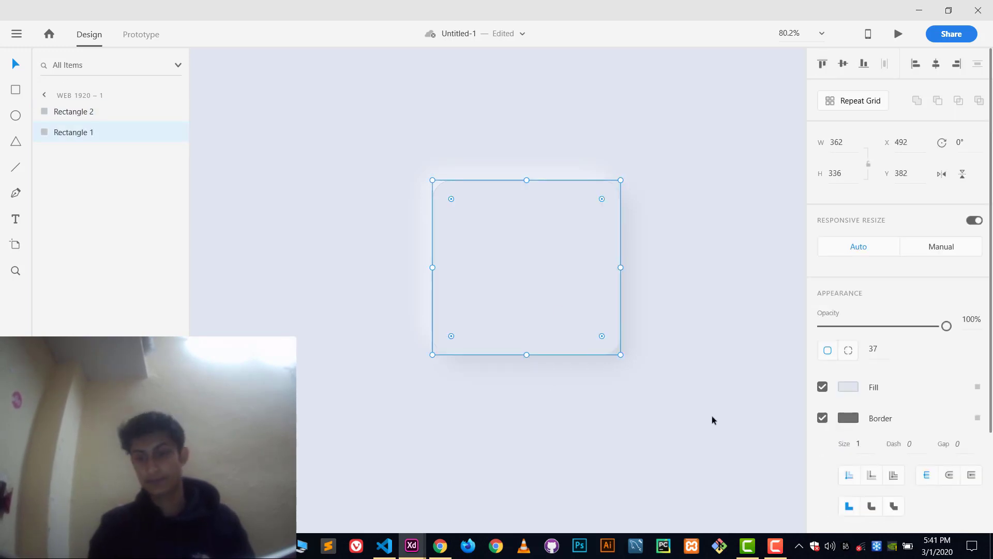
click(822, 417)
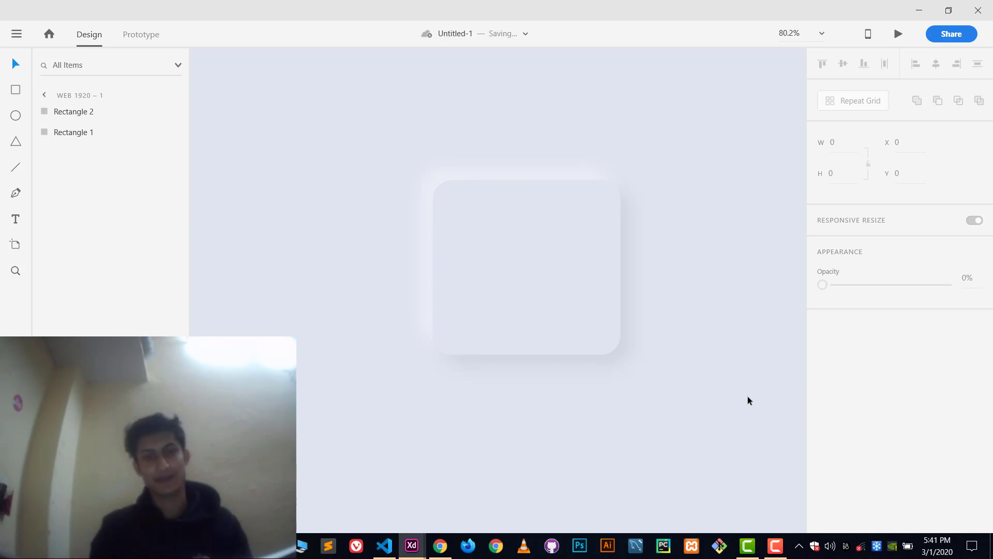
mouse_move(651, 250)
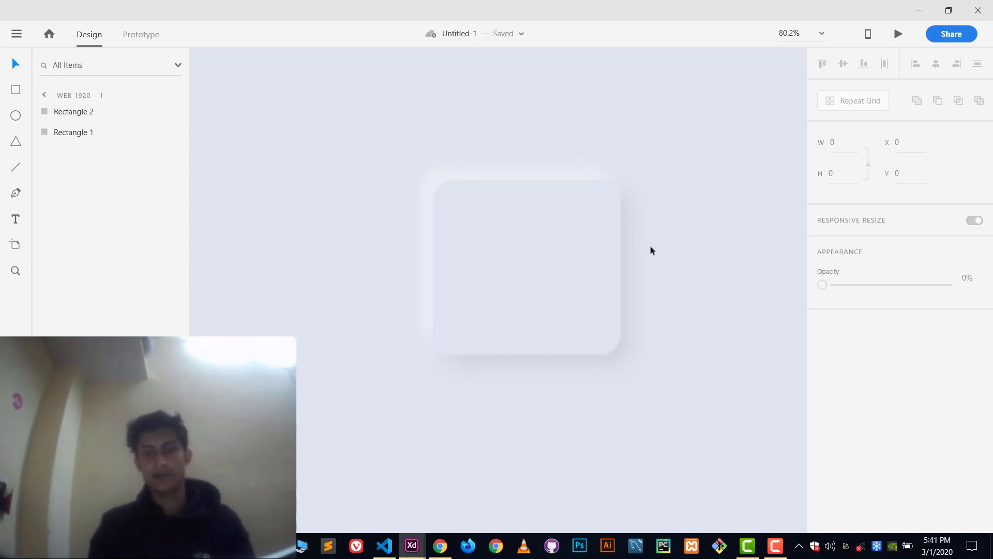
click(385, 545)
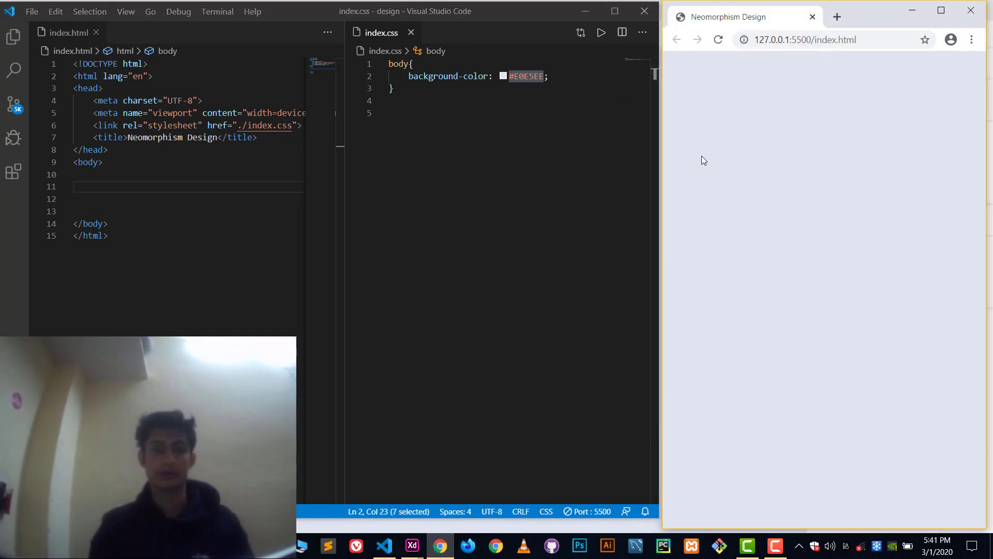
Insert an empty div with class "box" on line 11 of index.html using Emmet.
click(156, 186)
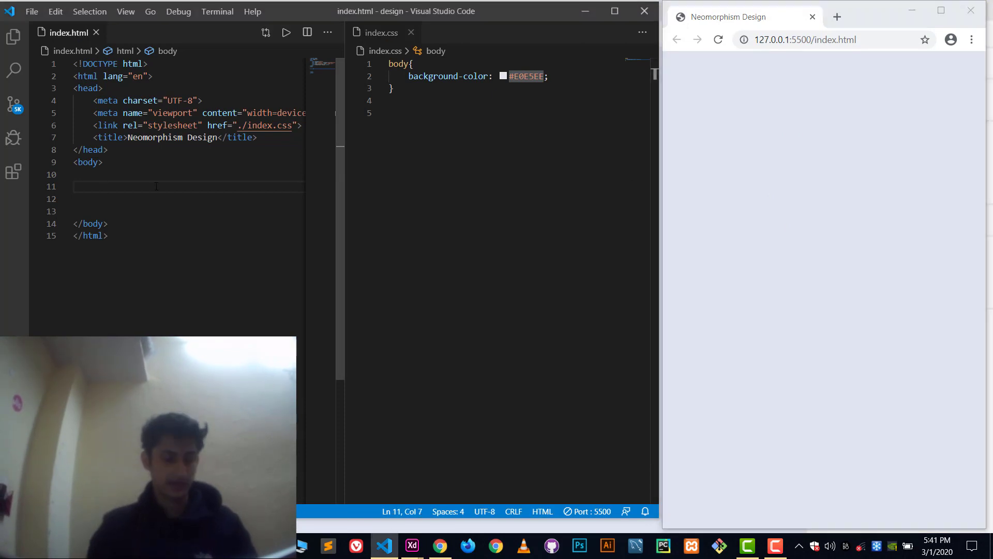
text(div)
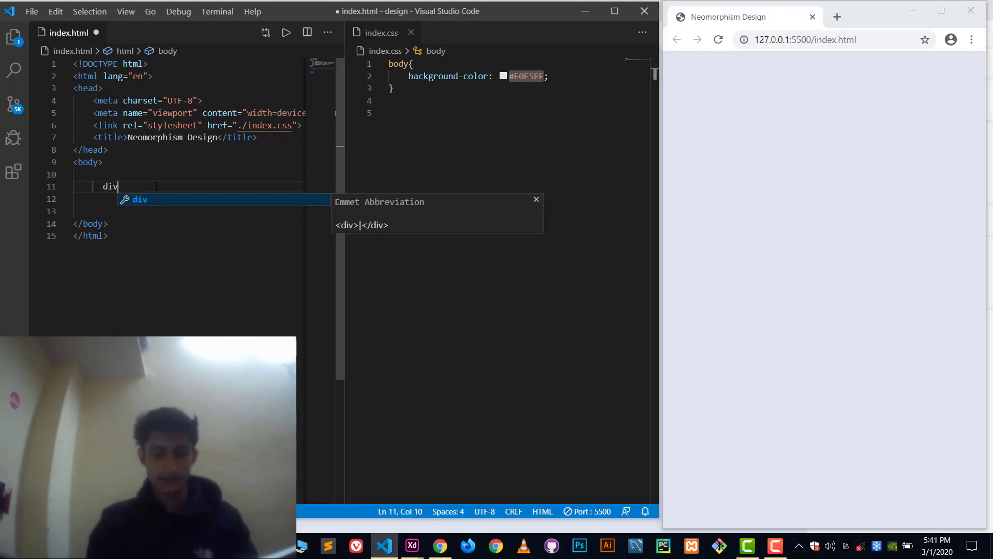
text(.b)
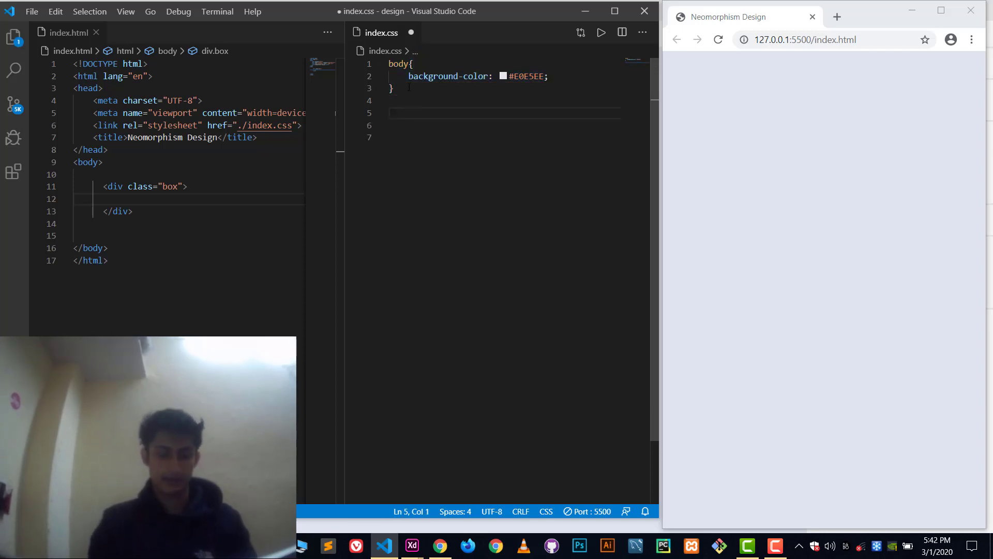
Create a .box rule with 200px width and height, #E0E5EE background and 20% margin.
text(.box{)
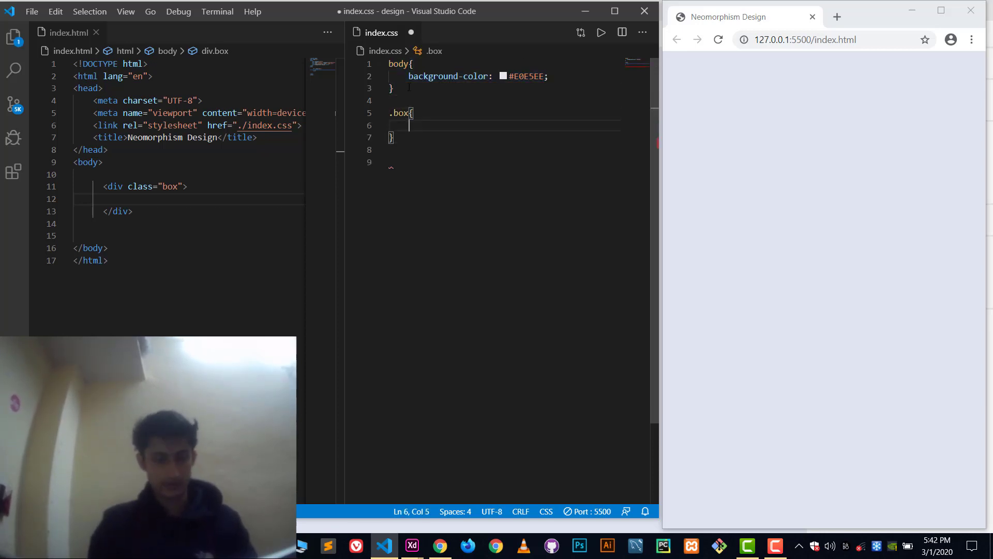
text(width: 2)
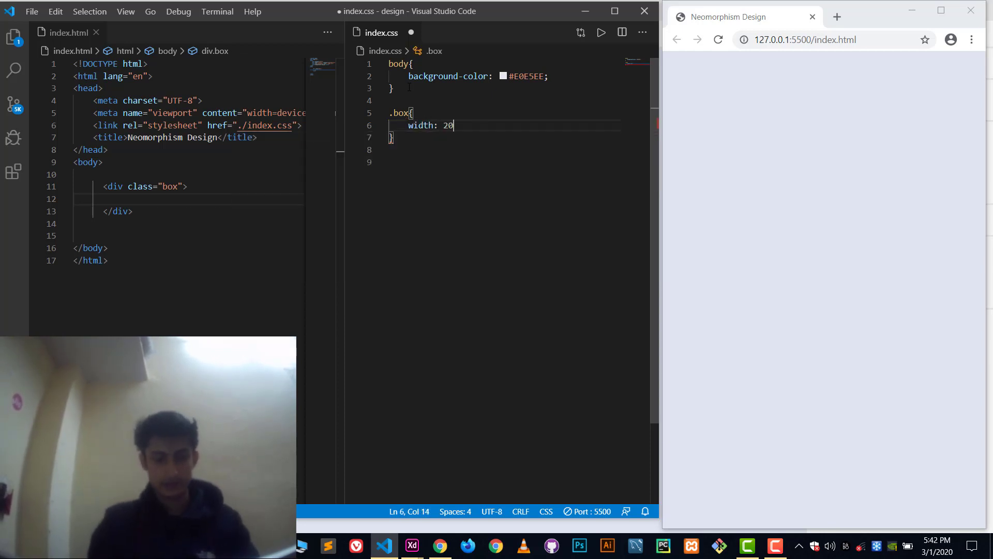
text(0px;)
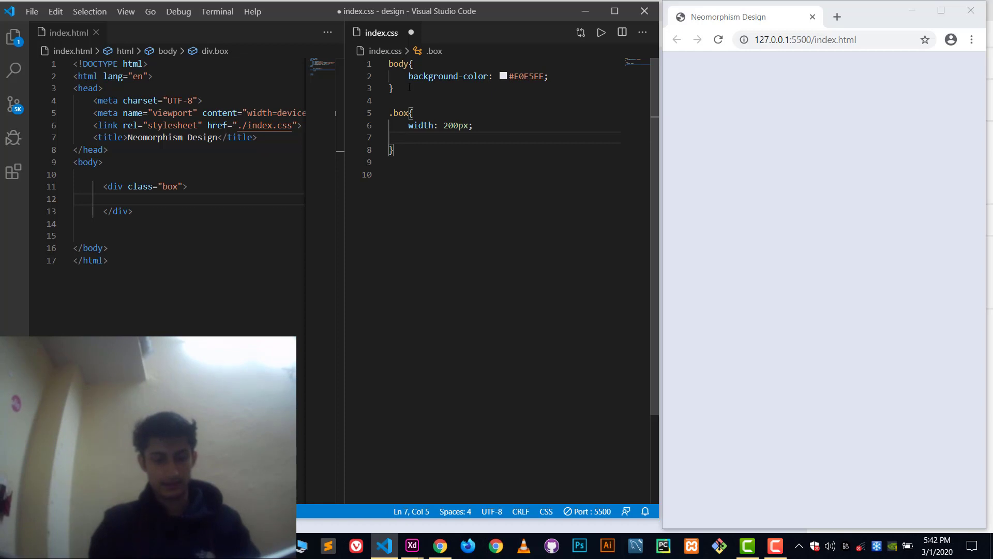
text(height: ;)
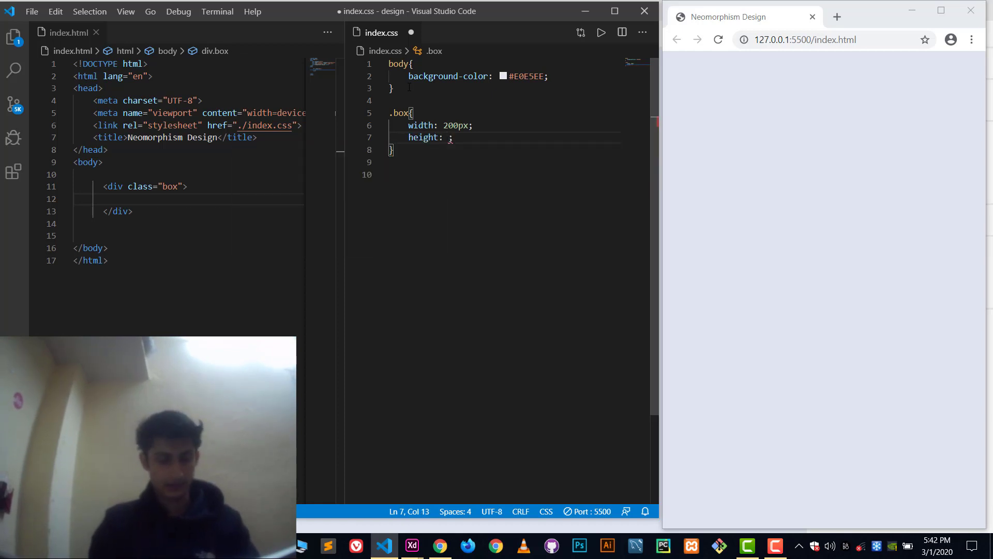
text(200px;)
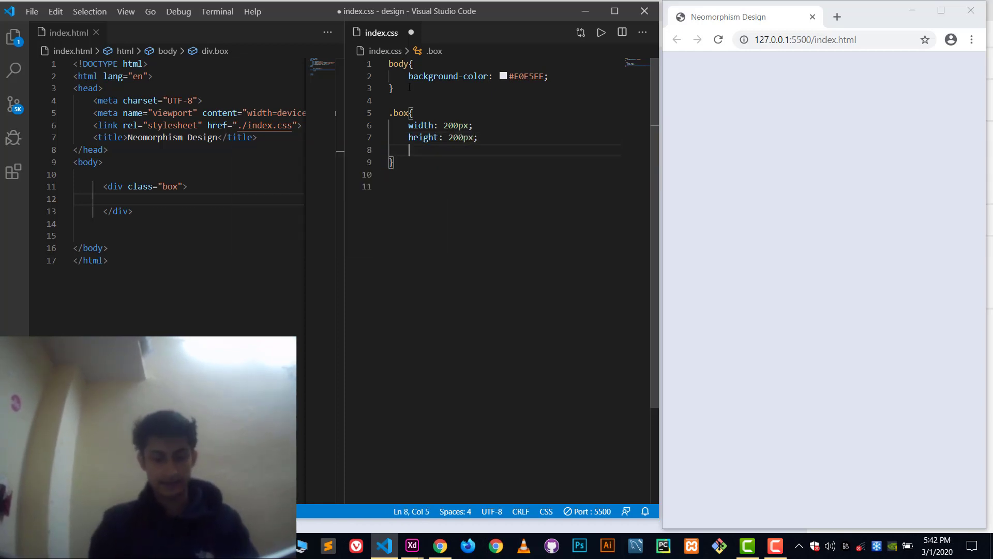
text(background-color: ;)
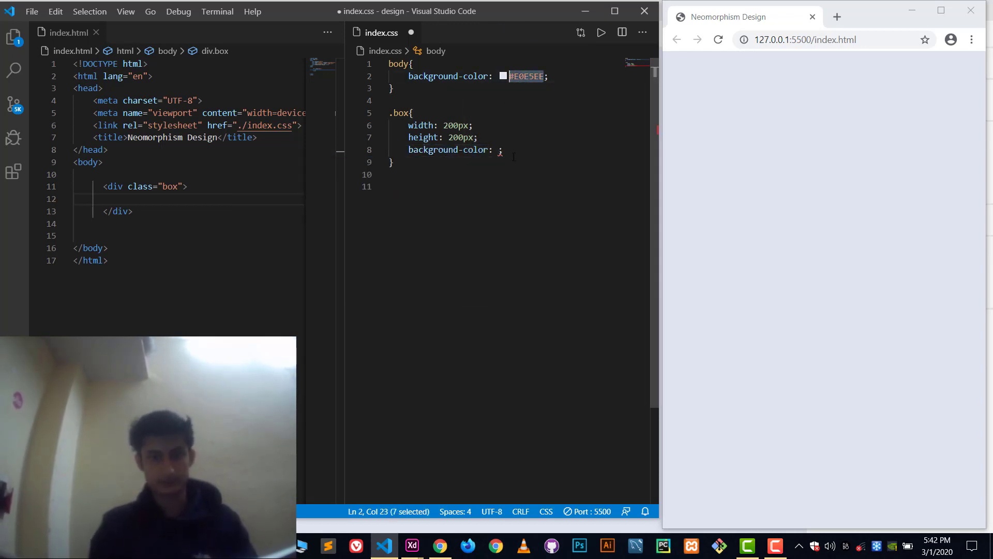
text(#E0E5EE)
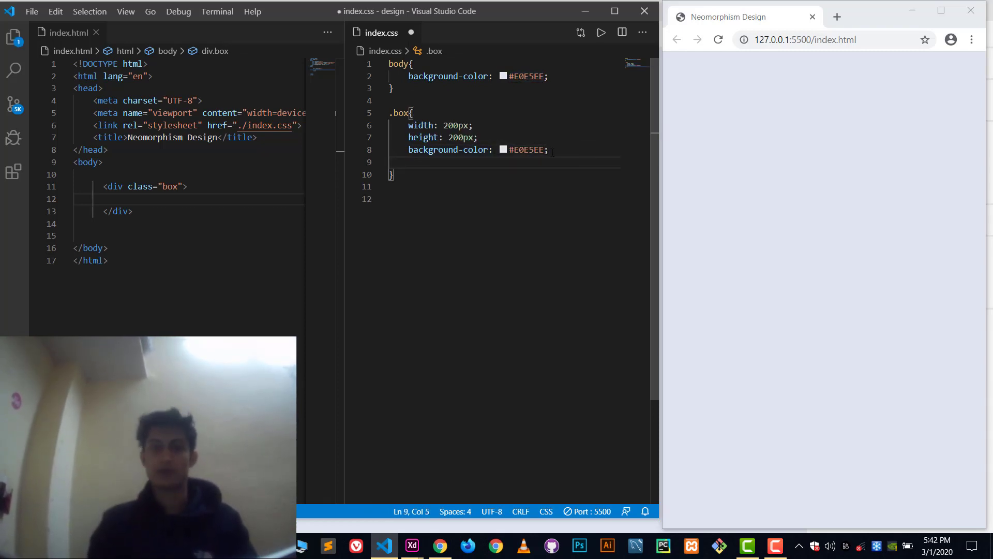
text(margin: ;)
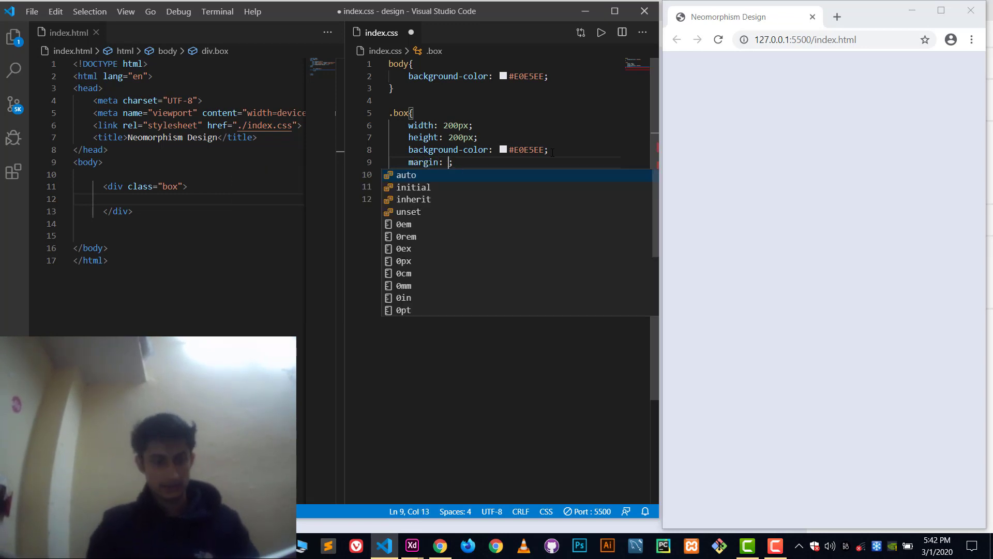
text(20p)
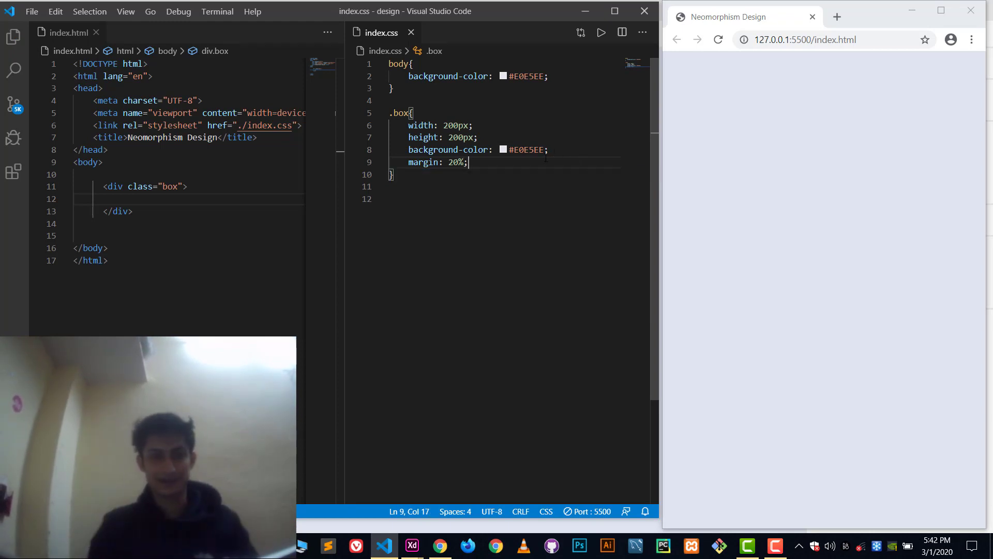
Add a 1px solid black border to .box.
text(border)
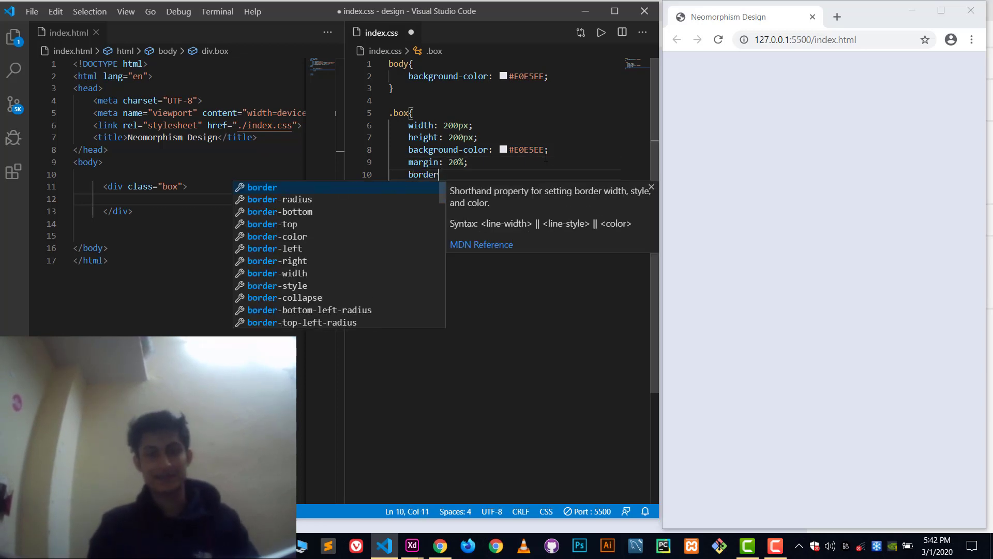
text(: 1;)
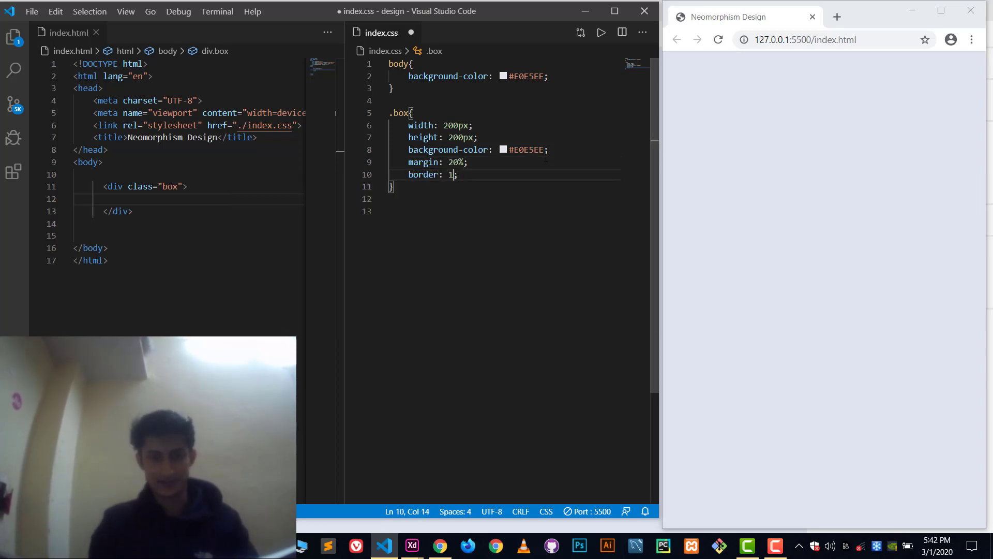
text(px solid)
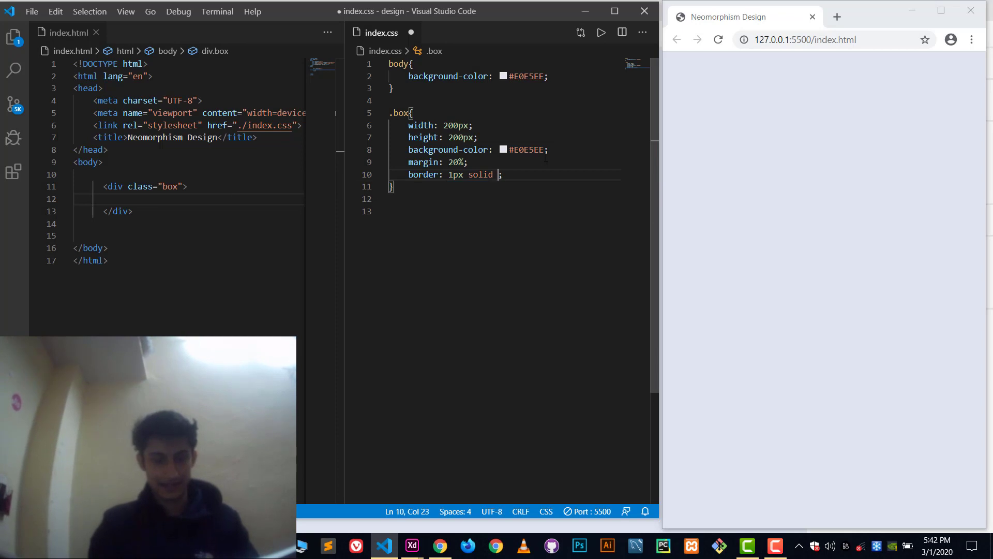
text(black)
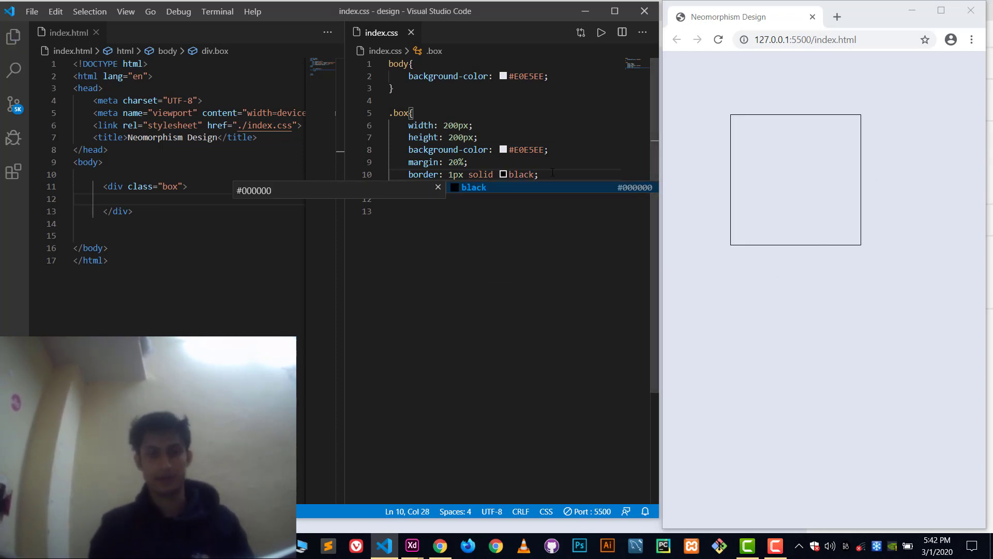
Add border-radius: 20px plus -webkit-, -moz-, -ms-, -o- radius variants to .box.
text(border-radius: ;)
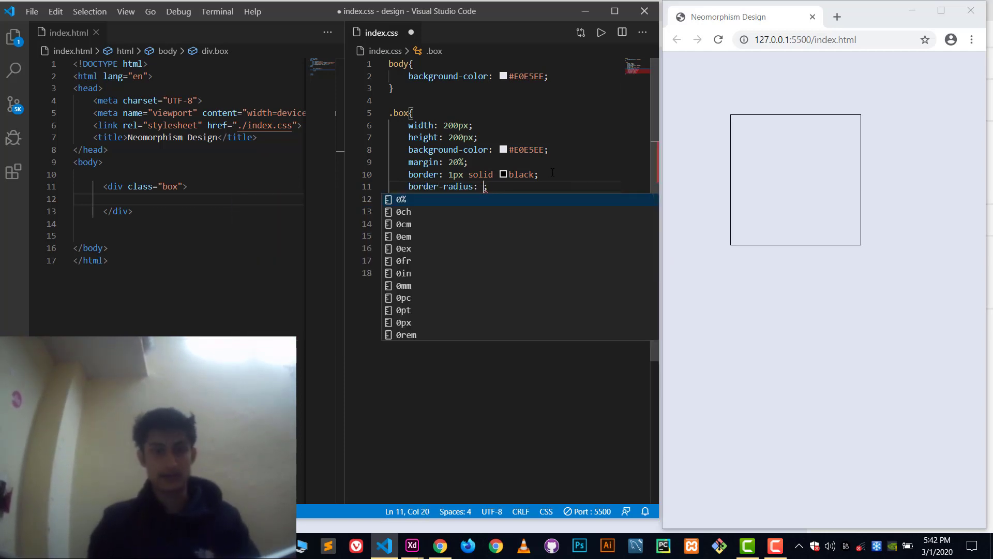
text(20px)
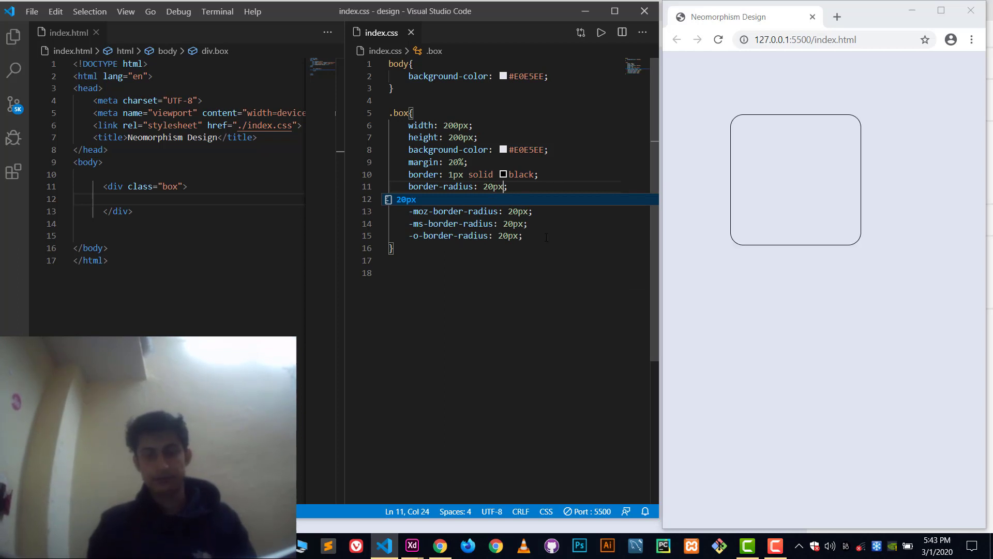
text(-webkit-border-radius: 20px;)
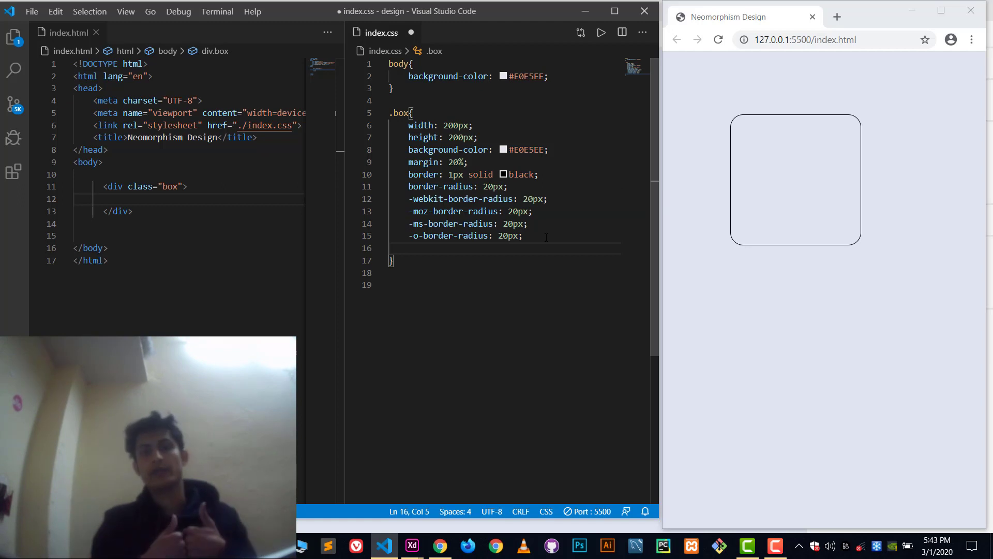
text(box-shadow: ;)
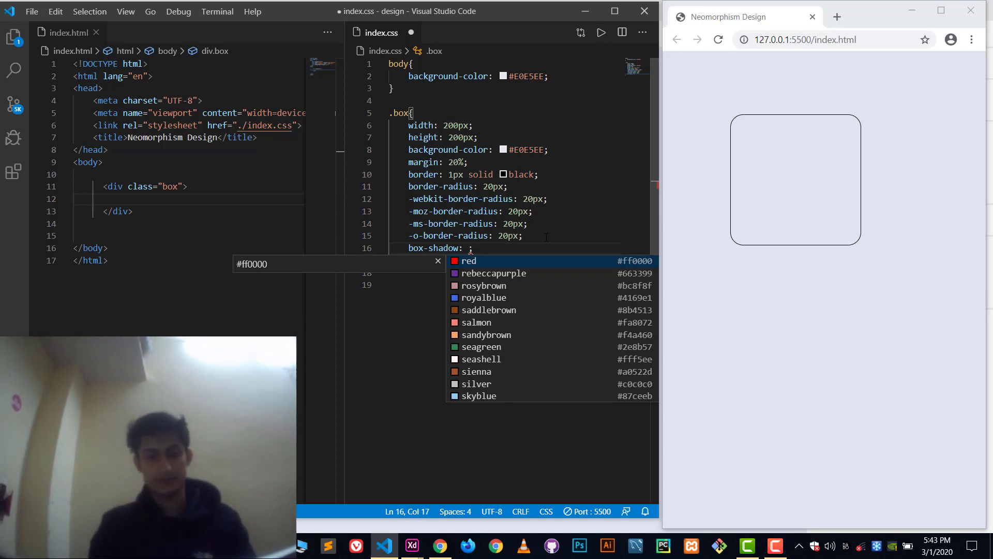
Write box-shadow: white -20px -20px 35px, checking values against the Adobe XD design.
click(411, 545)
text(white)
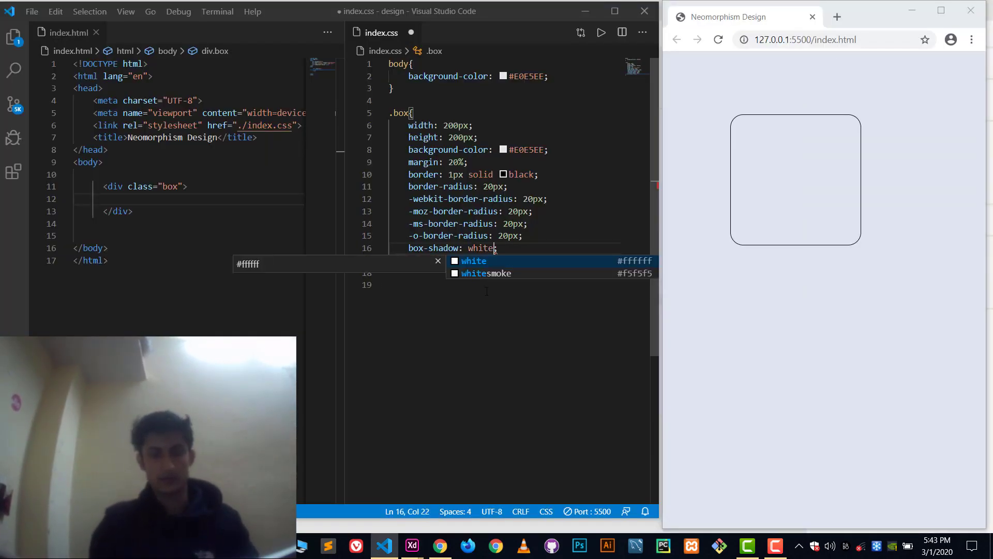
text(0)
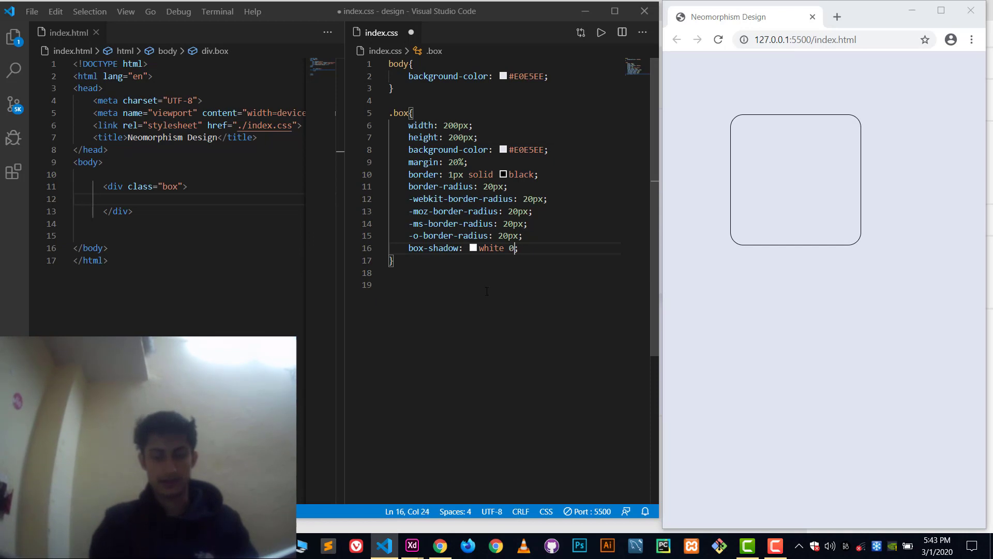
text(-20px)
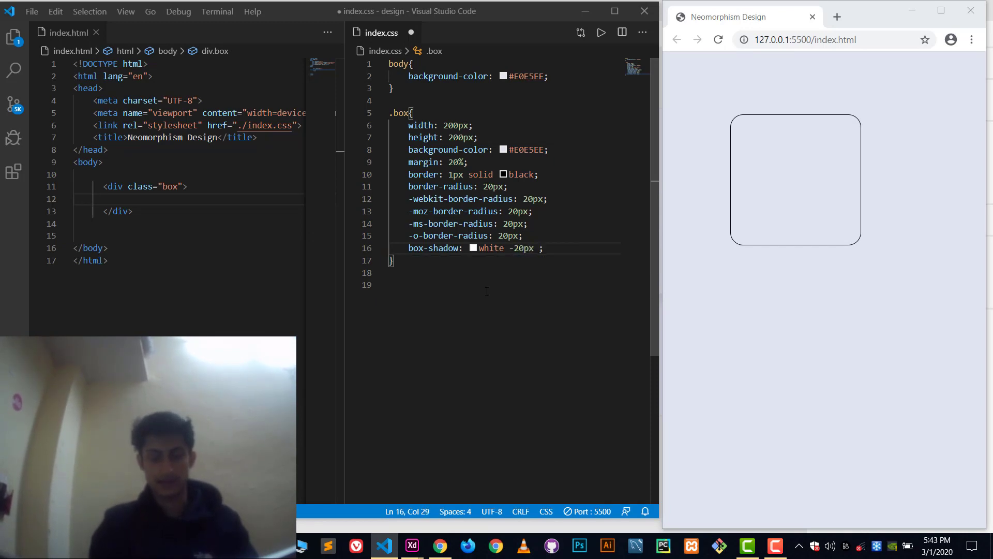
text(-20px)
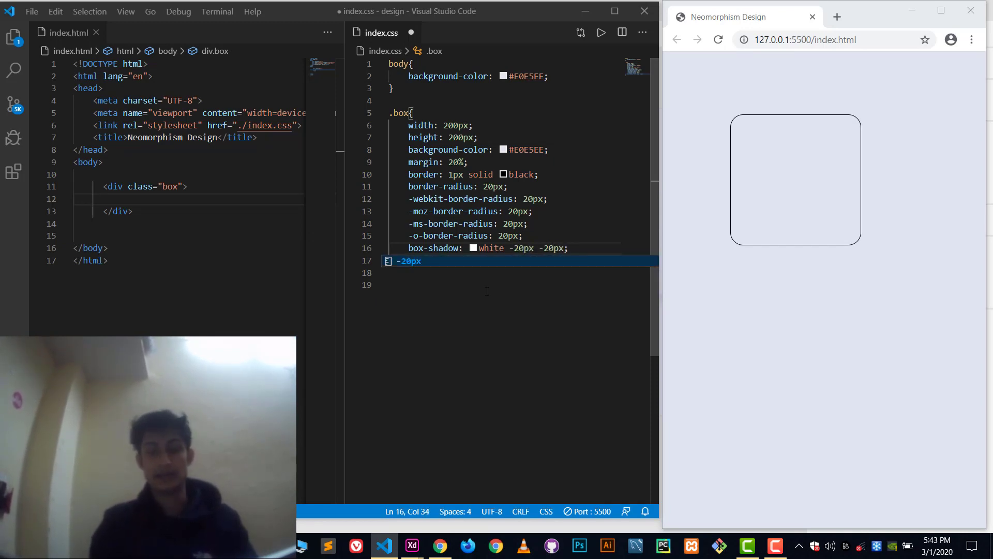
text(35px)
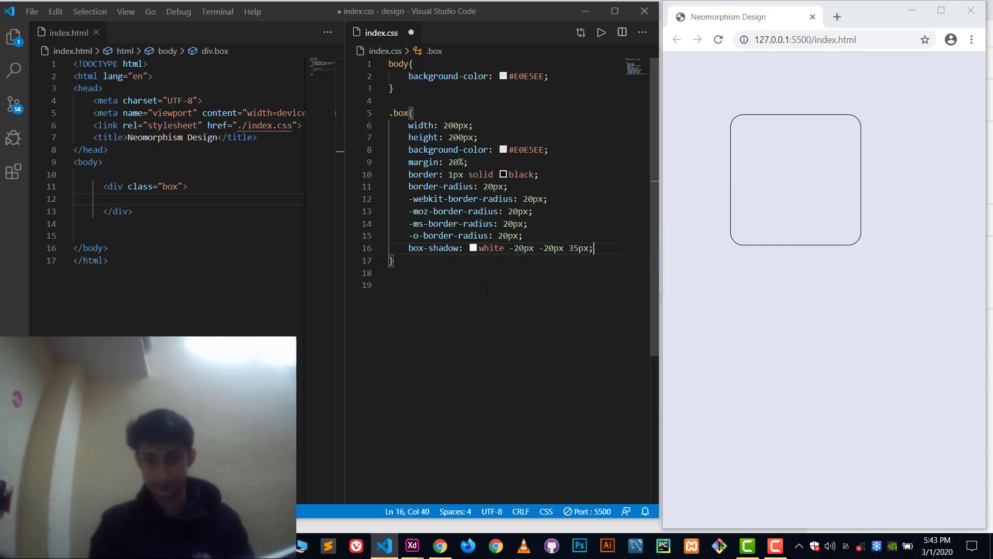
double_click(578, 248)
text(,)
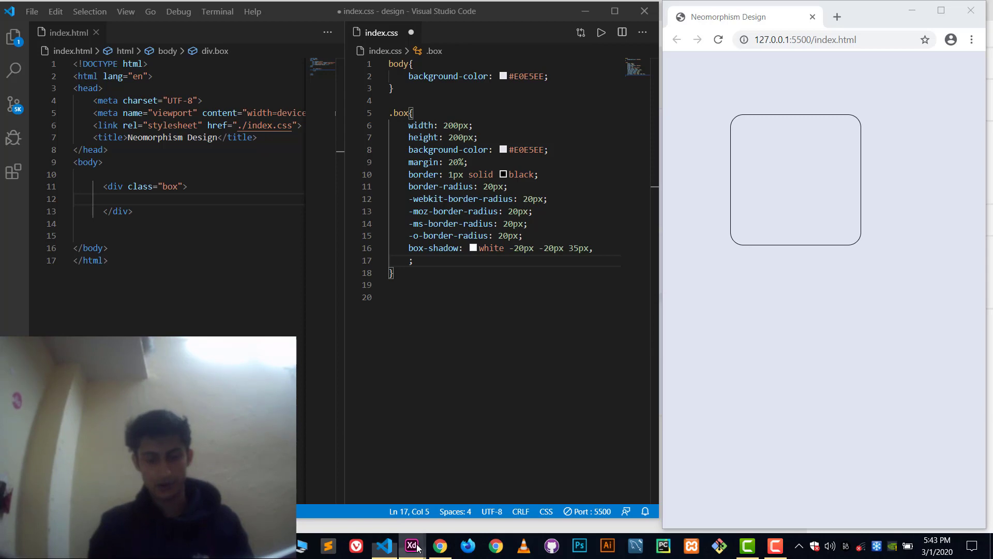
click(411, 545)
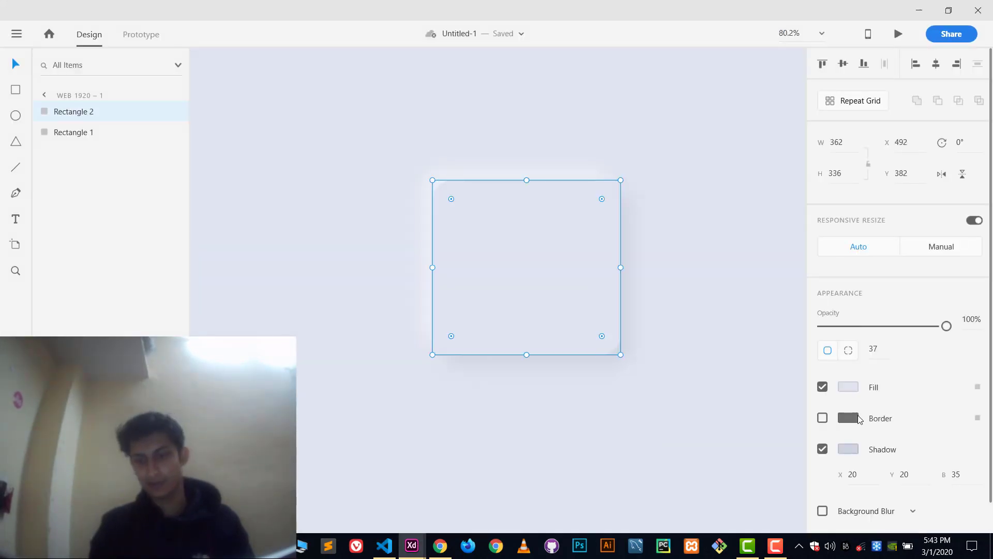
click(847, 386)
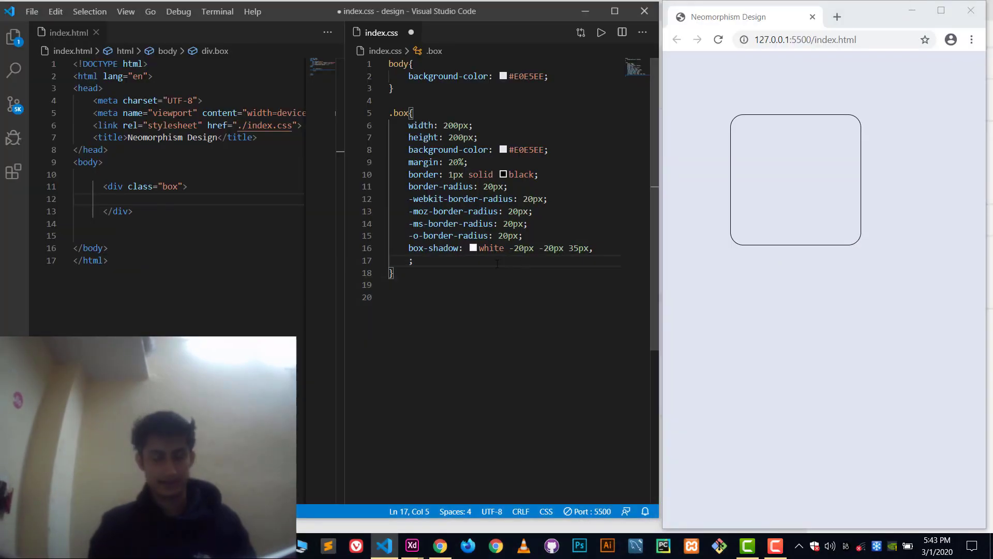
Add the second shadow #CED4E1 20px 20px 35px to box-shadow.
text(#CED4E1)
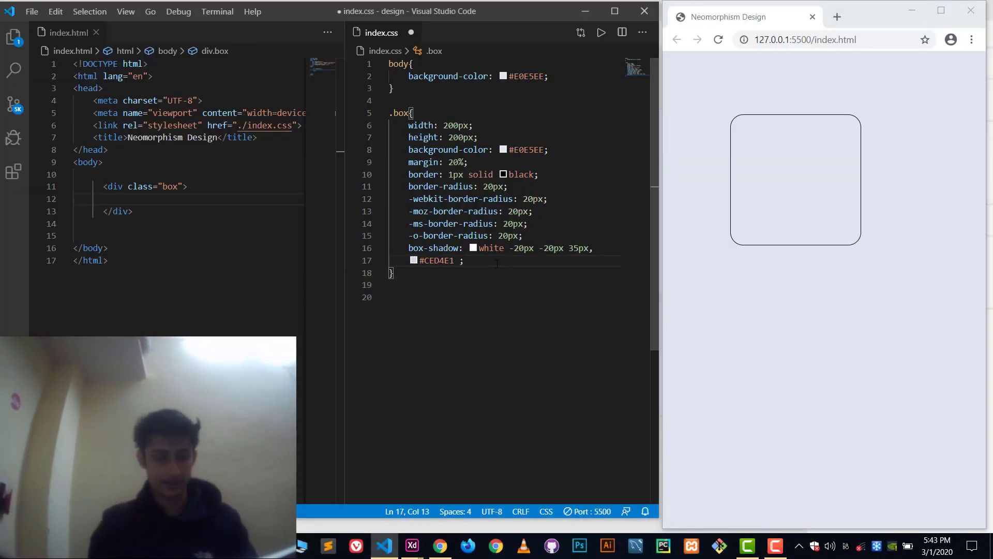
text(20px 20px)
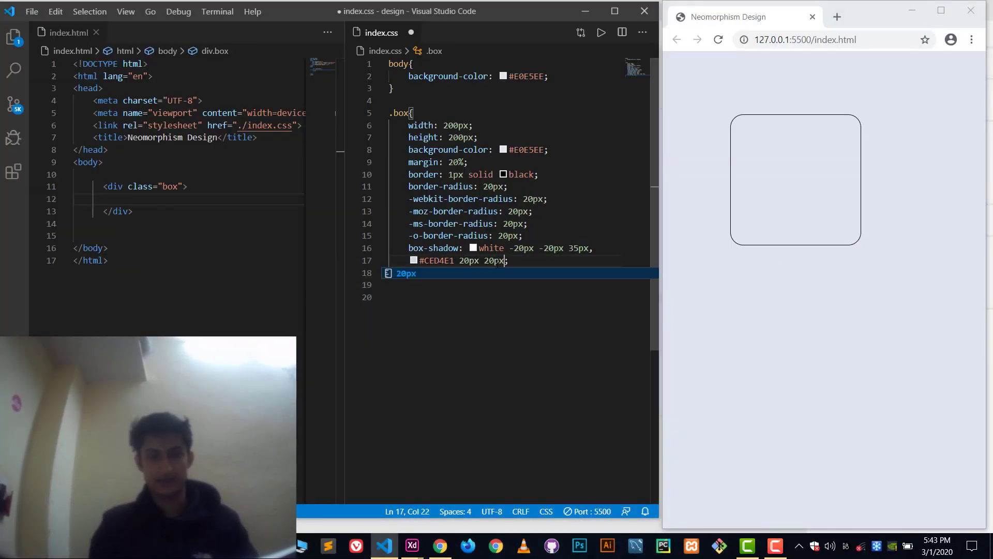
text(35px)
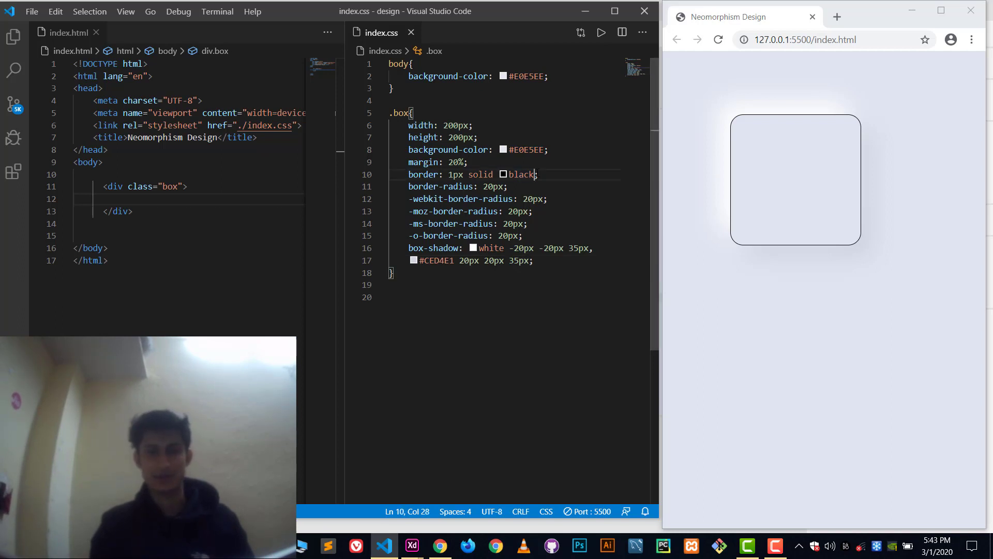
Change the border to none and maximize the Chrome preview window.
text(no;)
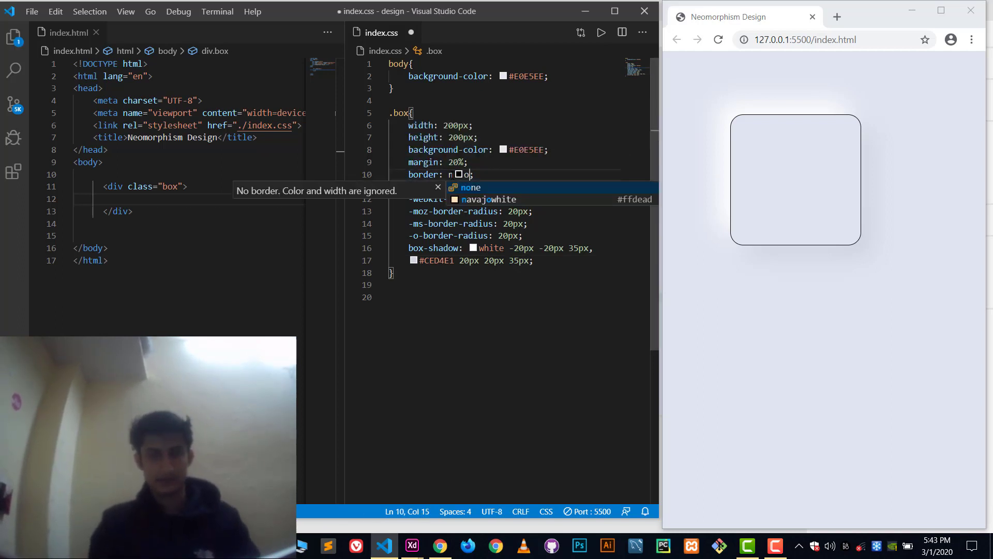
text(none)
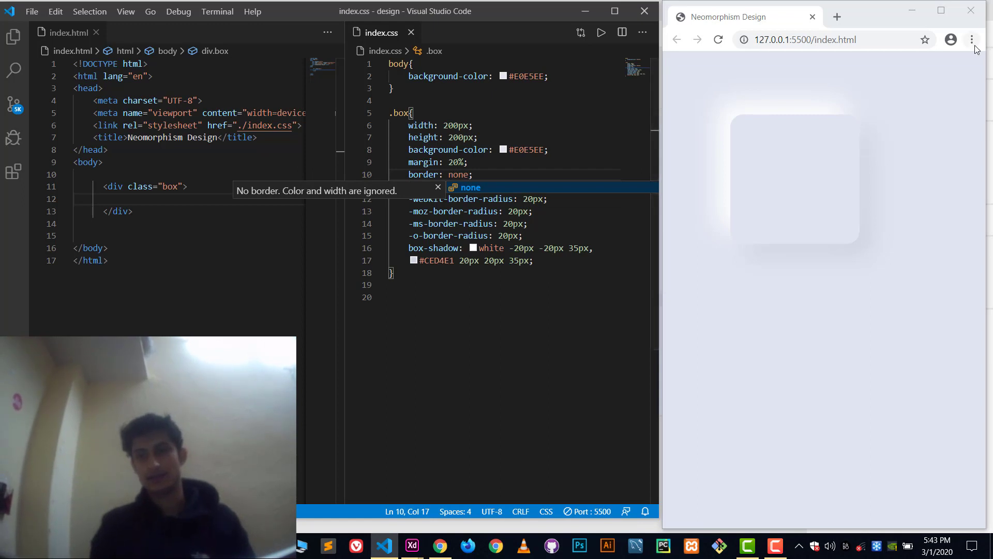
click(940, 10)
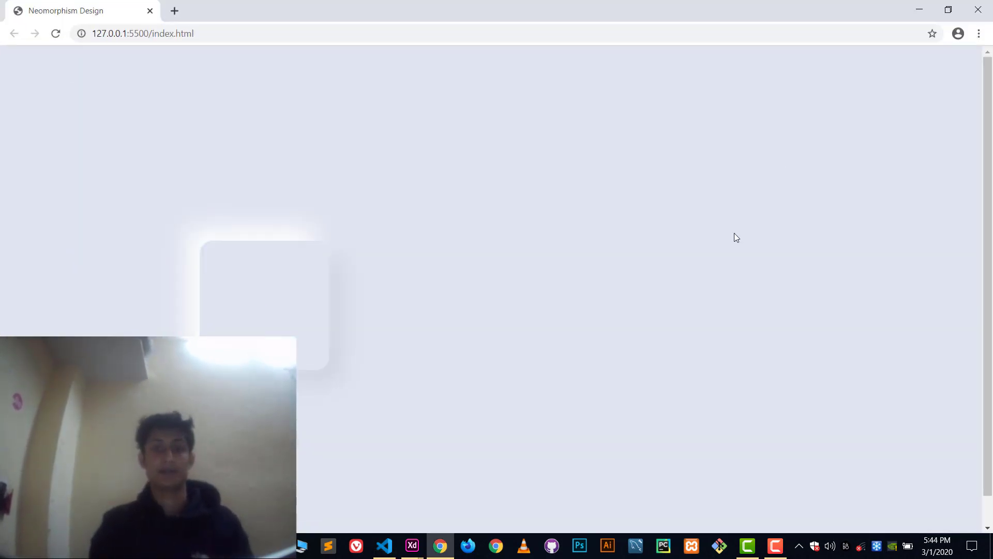